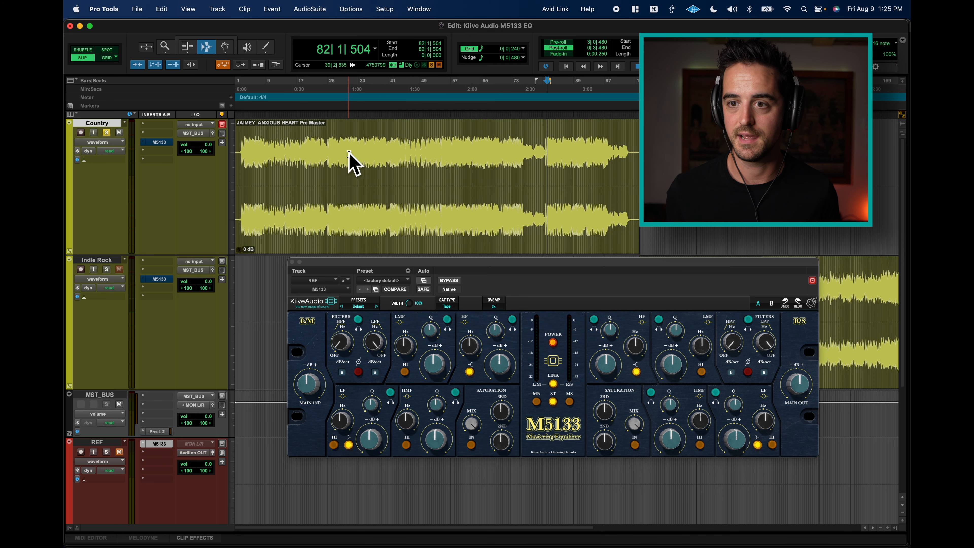
- Start playback of the Country pre-master with the M5133 window showing
key(space)
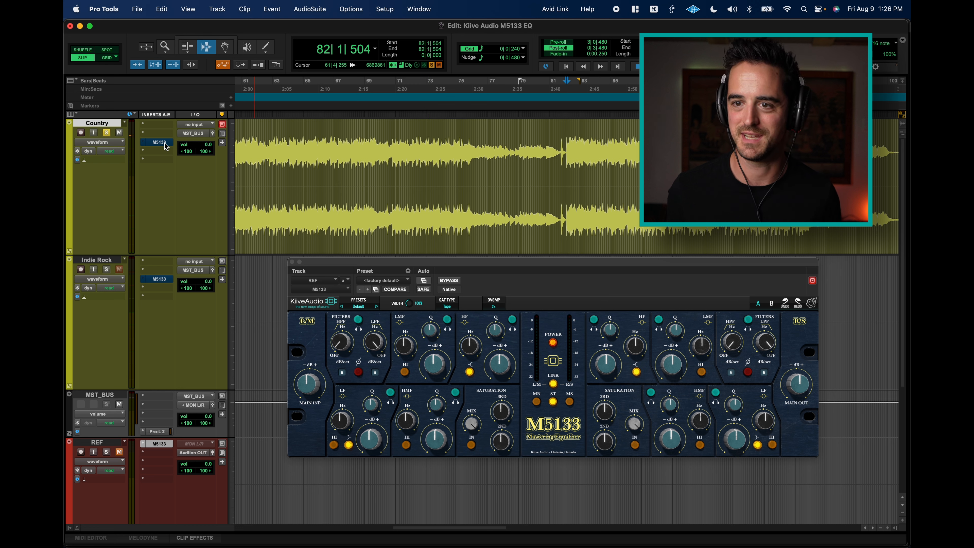
mouse_move(157, 141)
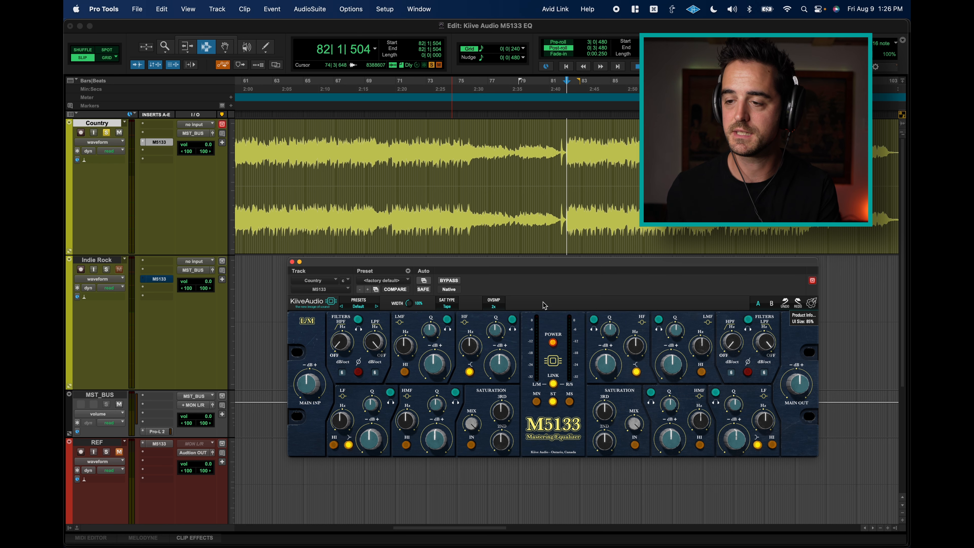
drag(543, 260, 525, 258)
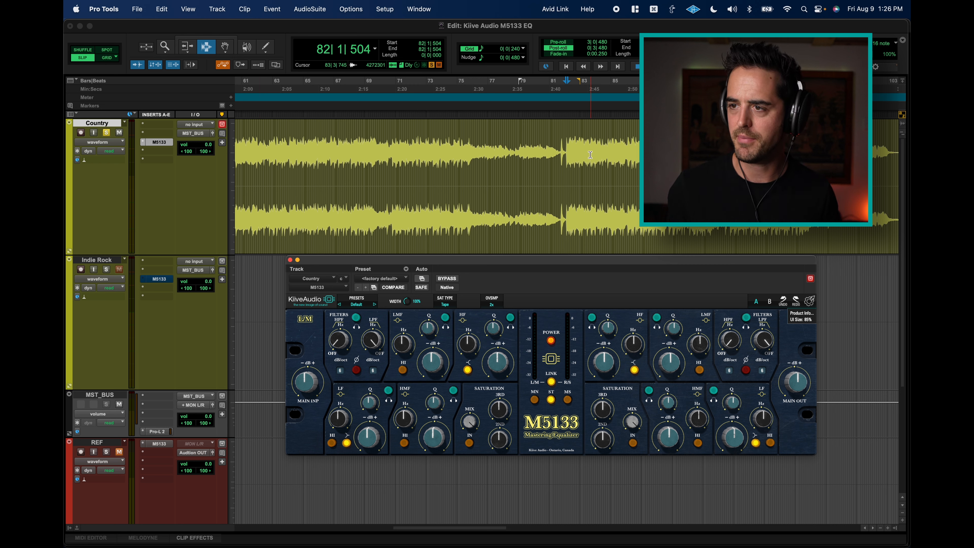
click(446, 278)
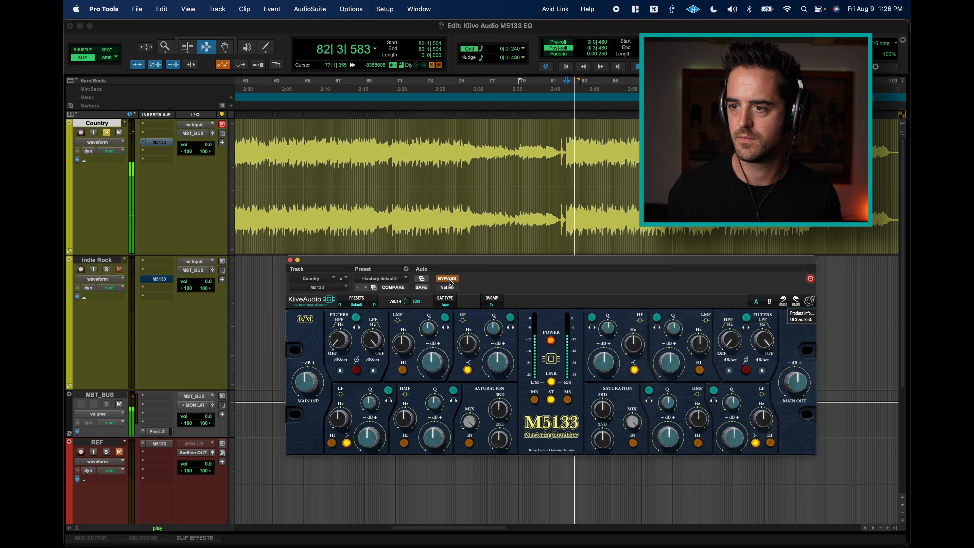
click(447, 278)
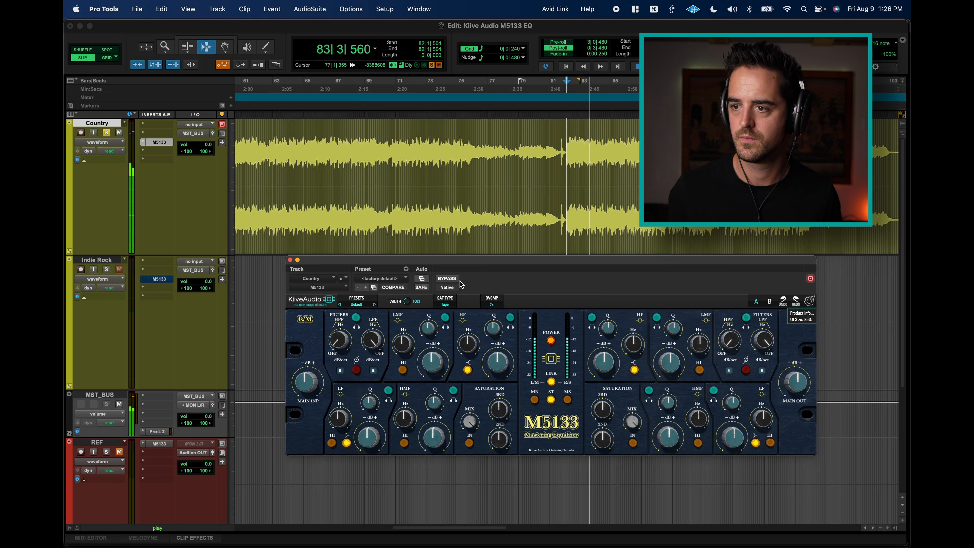
click(446, 278)
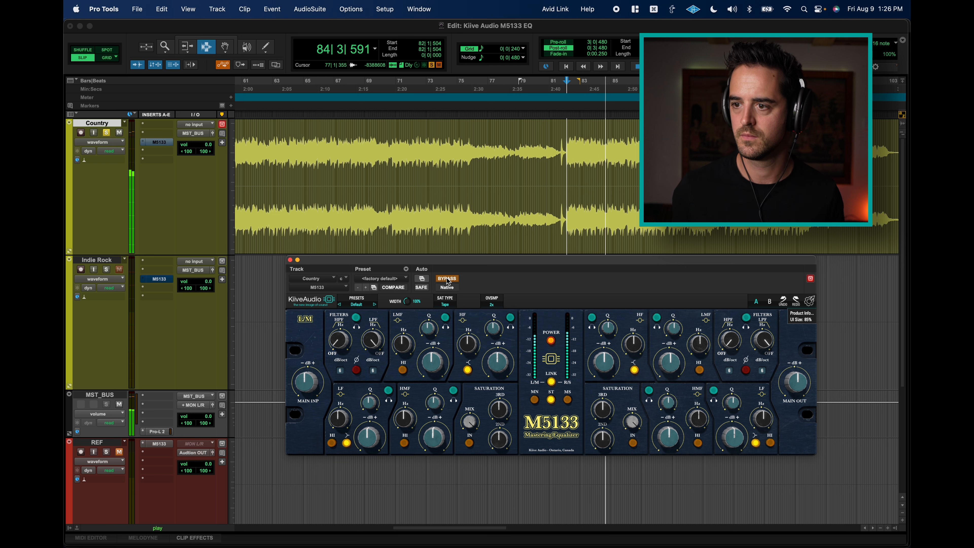
click(446, 278)
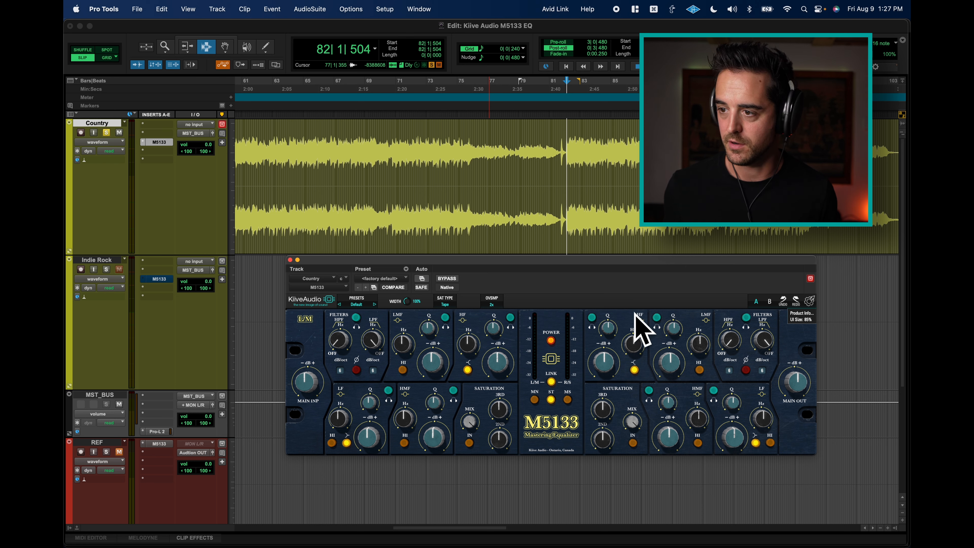
mouse_move(519, 304)
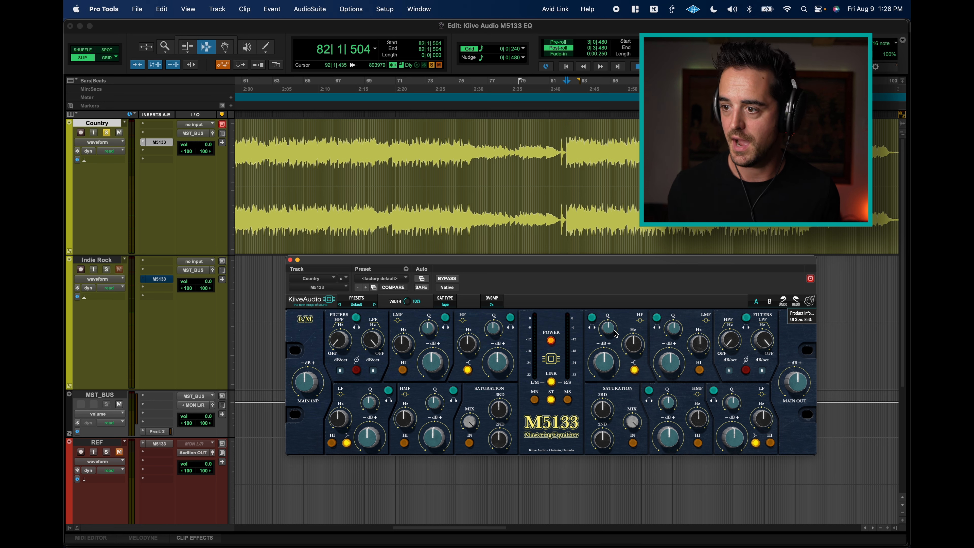
- Raise the right high band first to about 2 dB near 10 kHz, then settle on roughly 4.7 dB at 8.8 kHz
drag(606, 343, 604, 348)
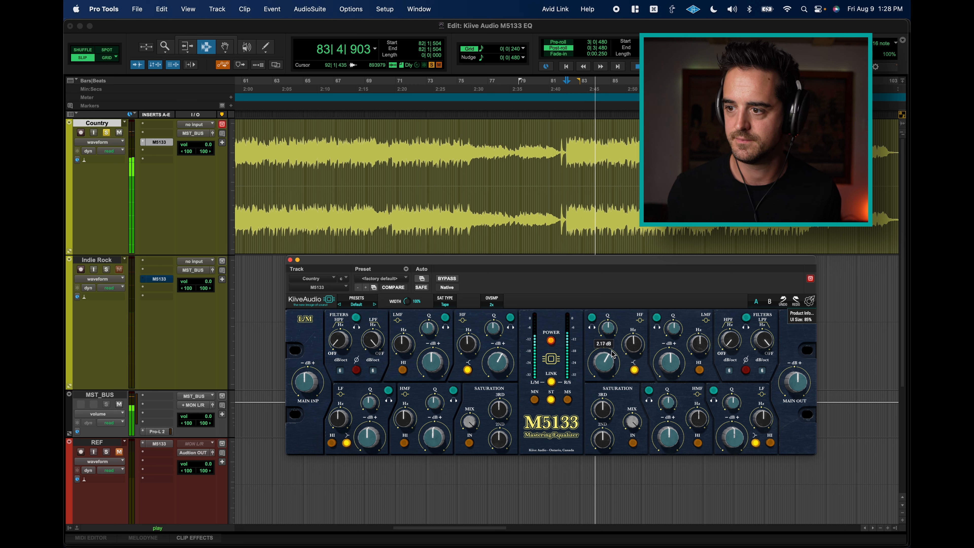
drag(609, 360, 612, 348)
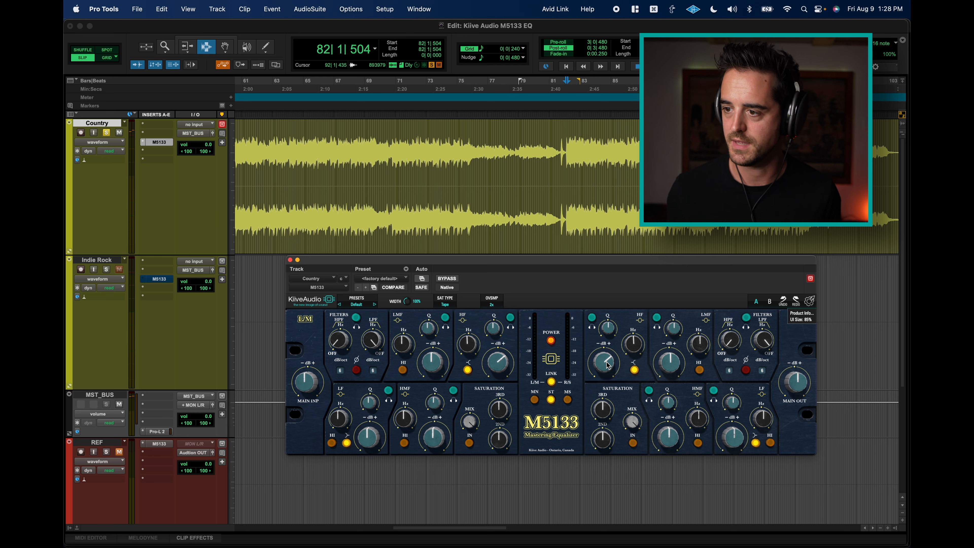
mouse_move(634, 366)
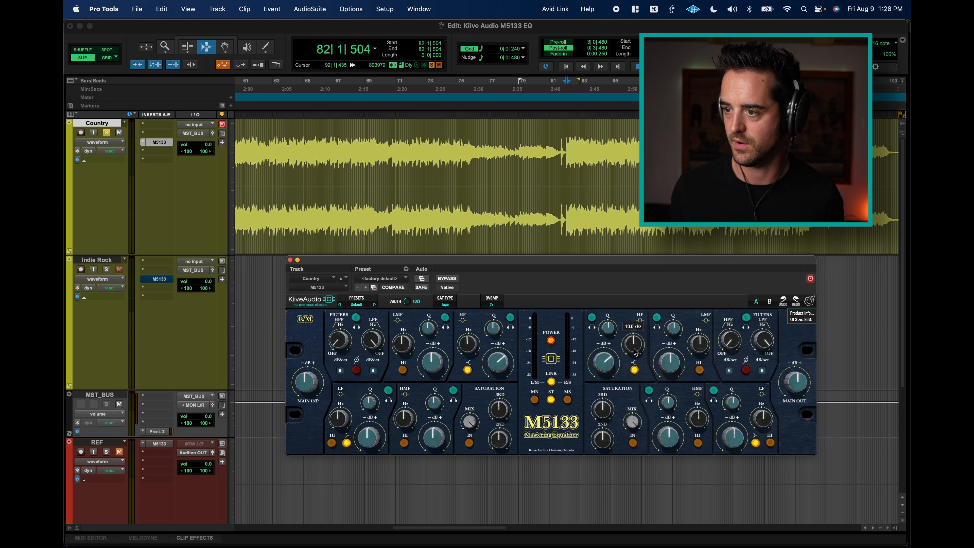
drag(633, 345, 633, 349)
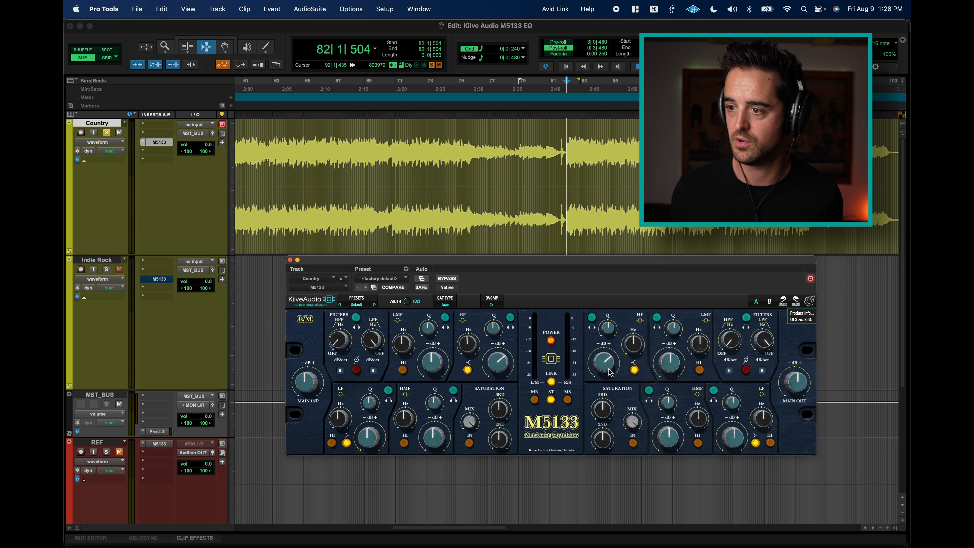
click(633, 371)
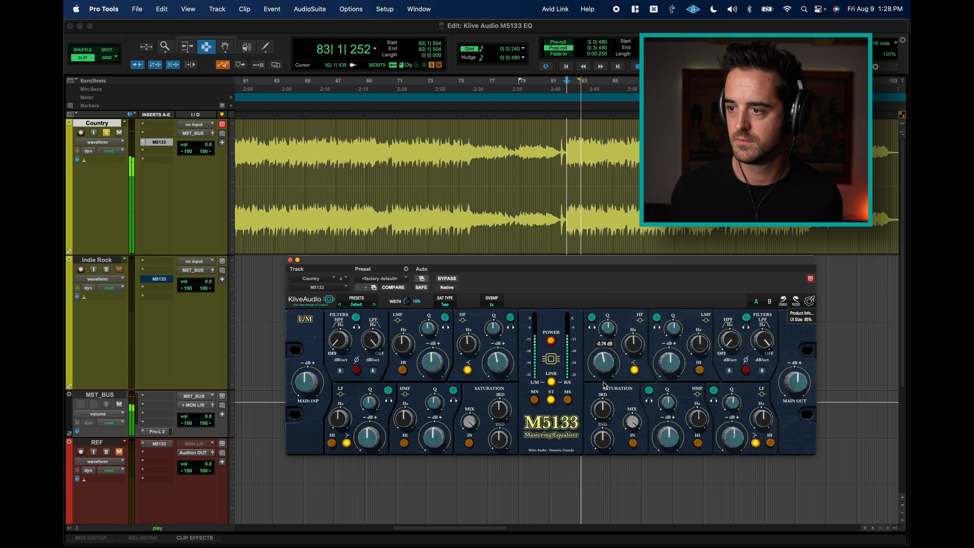
drag(604, 363, 604, 345)
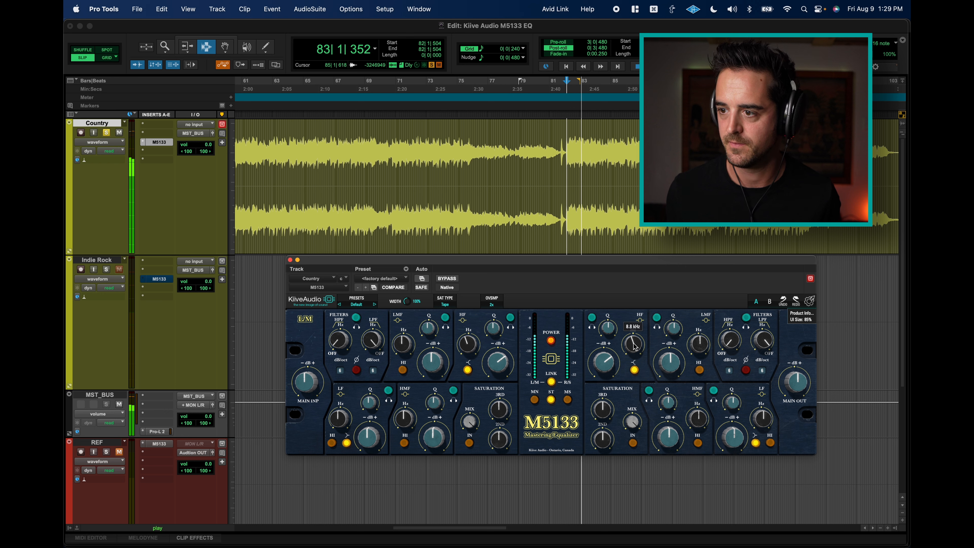
drag(611, 329, 610, 323)
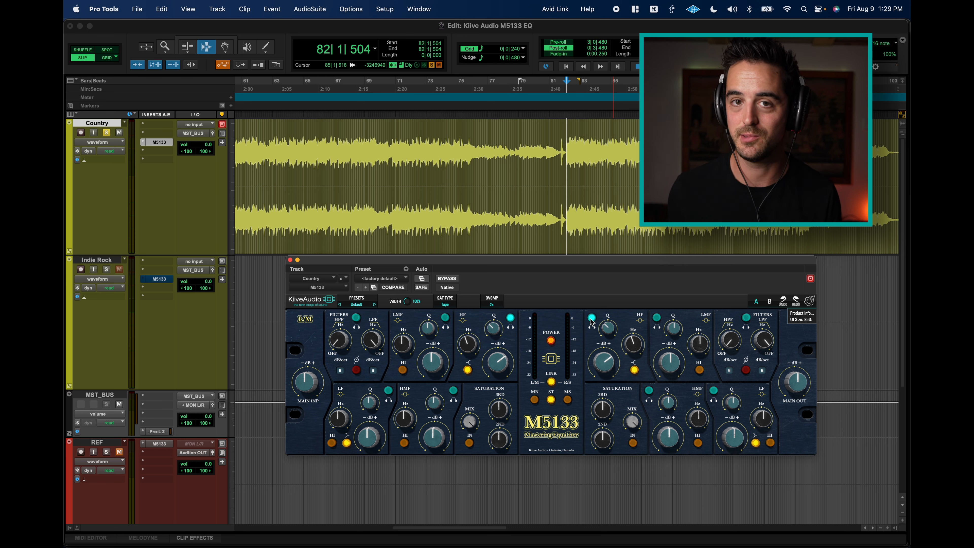
mouse_move(600, 321)
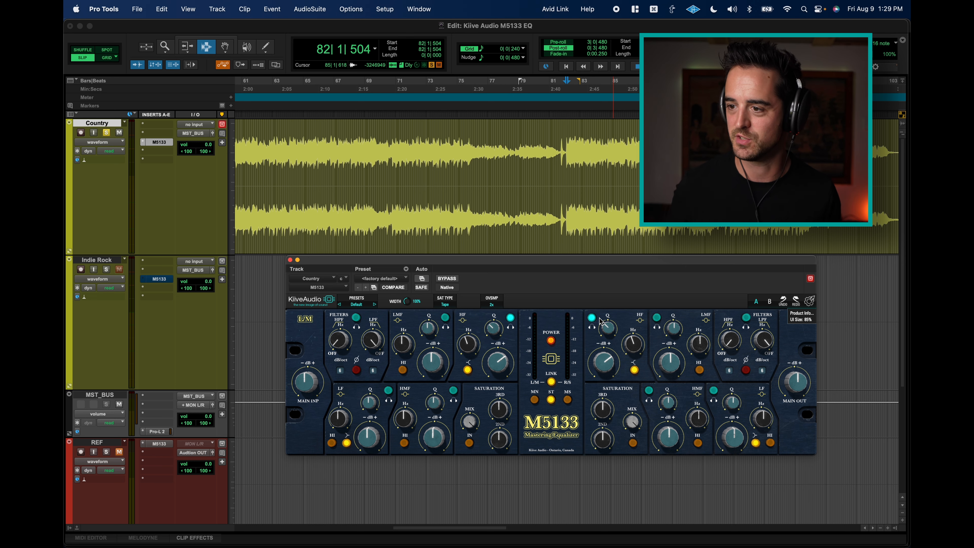
- Narrow the high band to Q 1.25 and settle its boost around 5.25 dB after trying 5.7 dB
key(space)
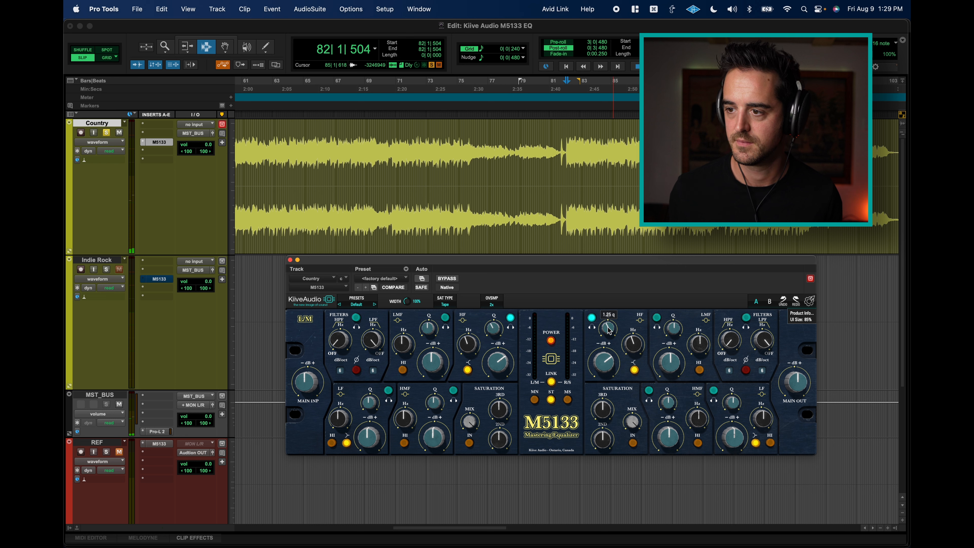
drag(603, 328, 602, 335)
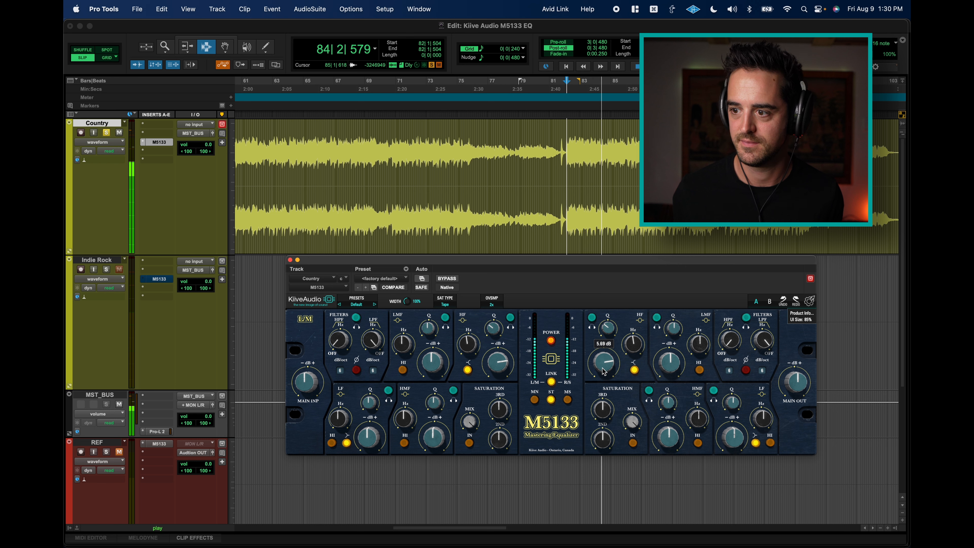
drag(602, 363, 606, 370)
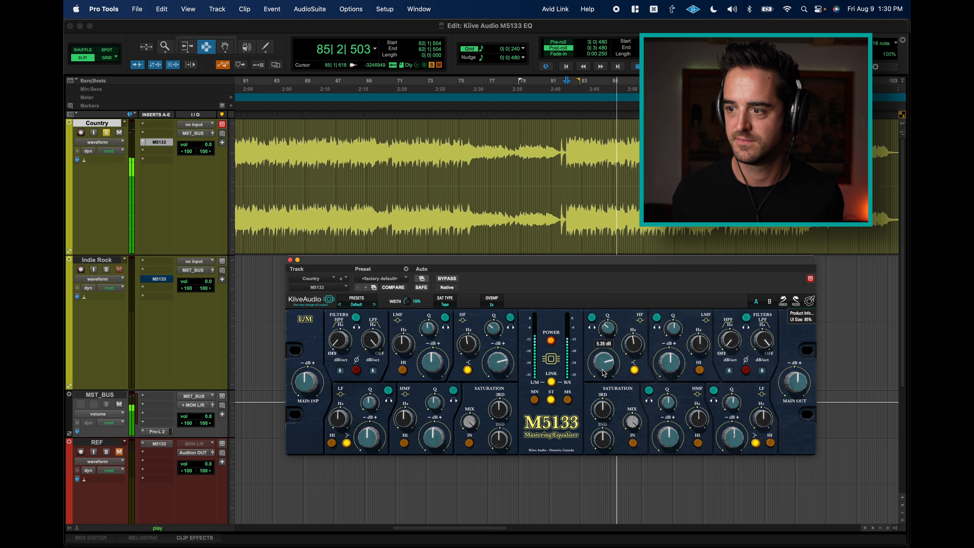
drag(602, 370, 602, 357)
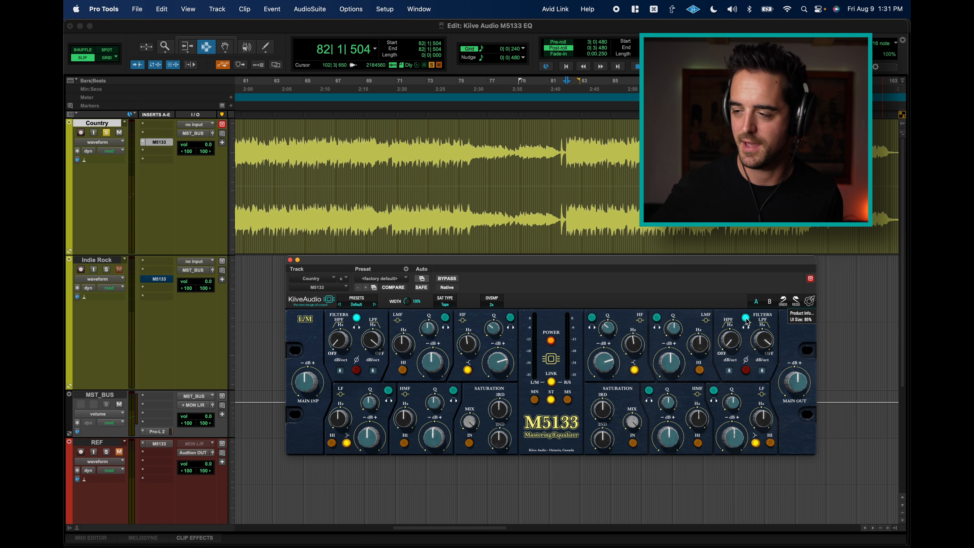
mouse_move(789, 334)
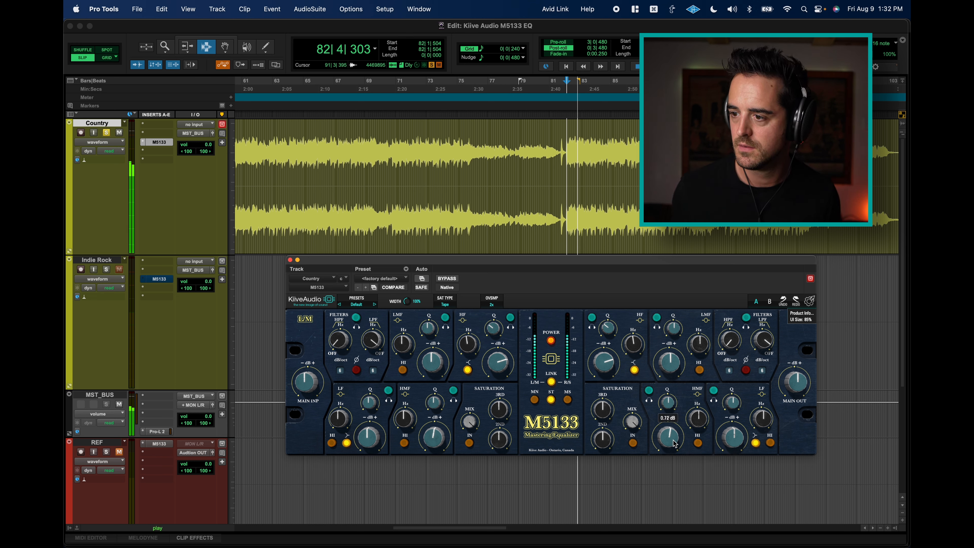
- Lift the right high-mid band to about 2.6 dB and centre it near 1.4 kHz
drag(667, 435, 667, 416)
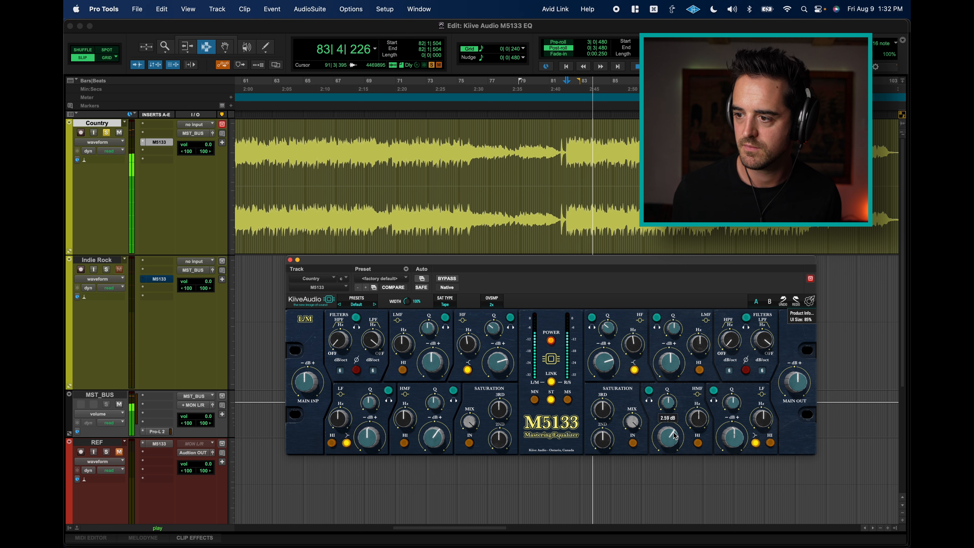
drag(671, 437, 705, 424)
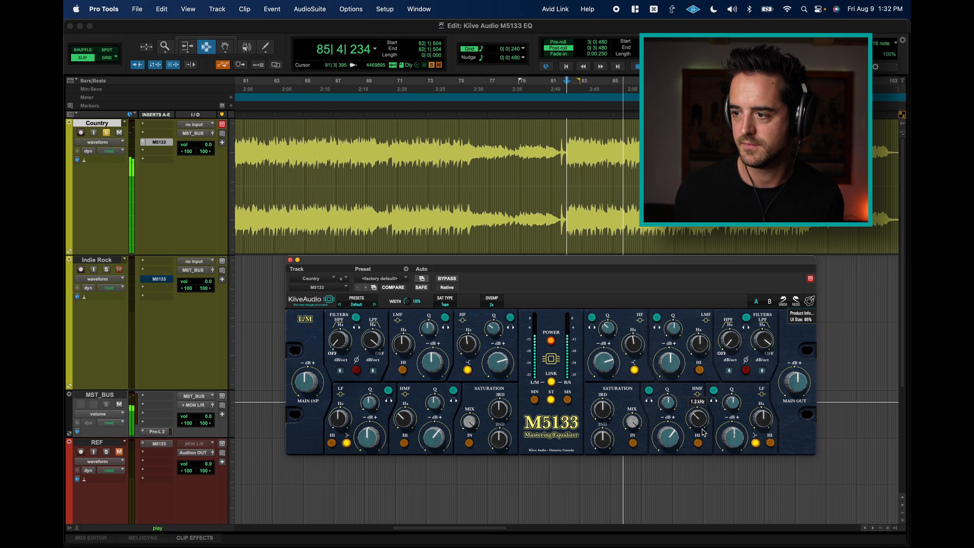
drag(698, 425, 697, 419)
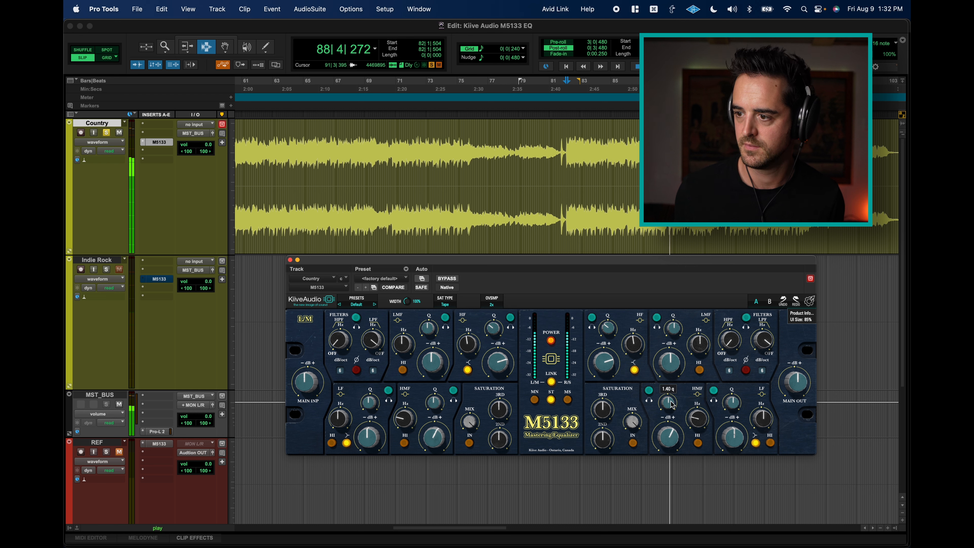
drag(669, 403, 668, 413)
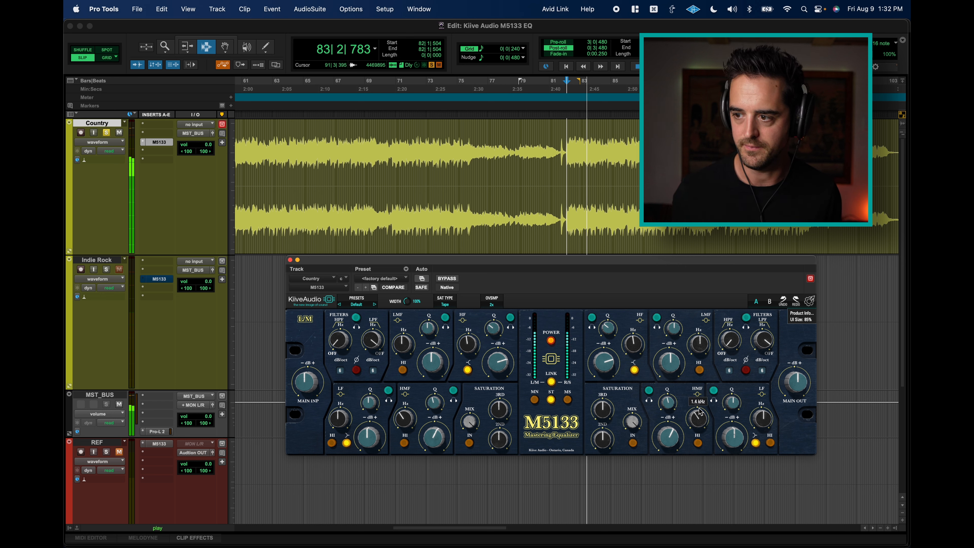
drag(696, 415, 699, 425)
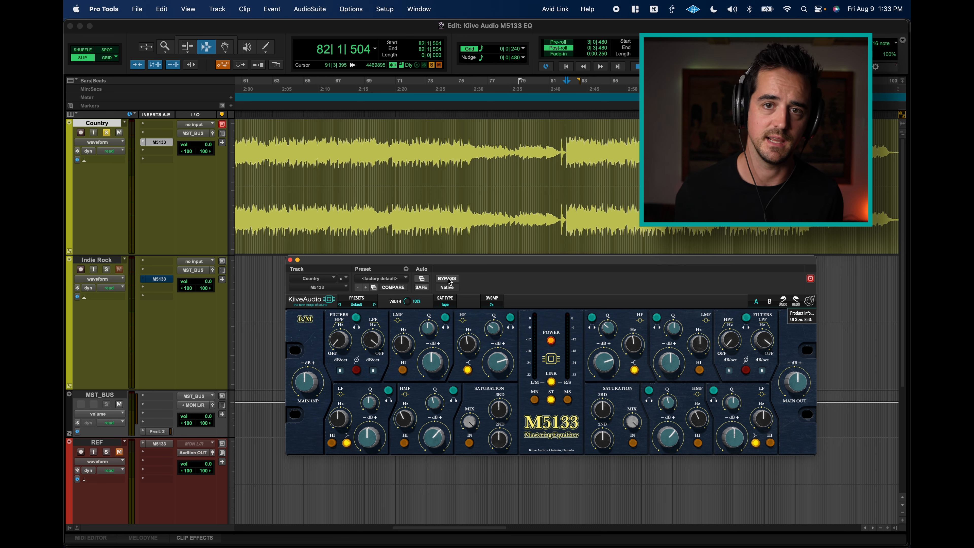
- Trim MAIN OUT to about -1.4 dB and audition the EQ against bypass level-matched
click(446, 279)
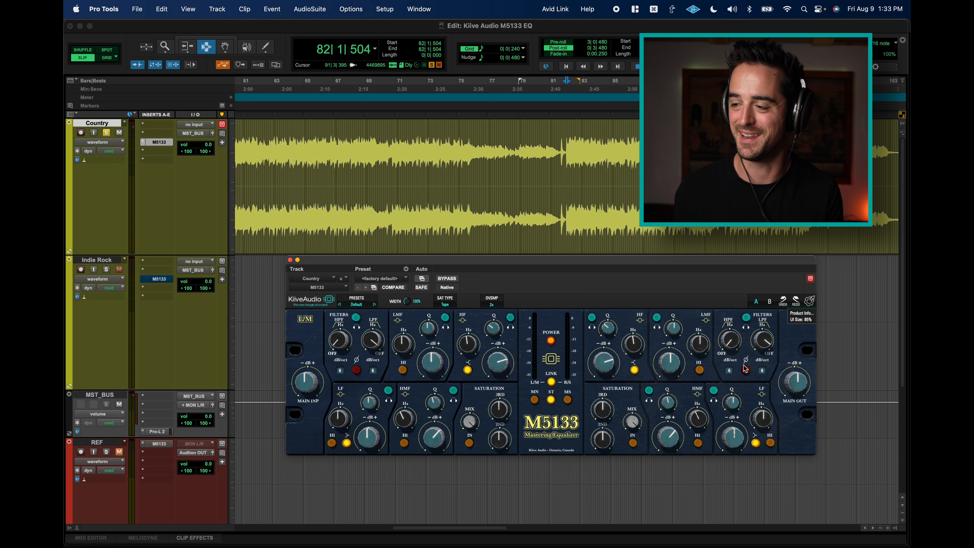
drag(794, 379, 794, 382)
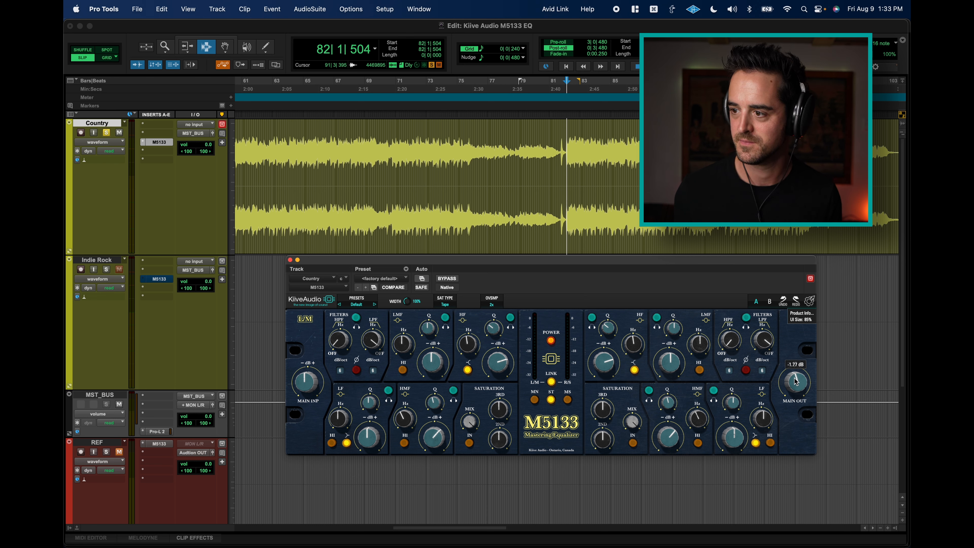
drag(795, 382, 795, 372)
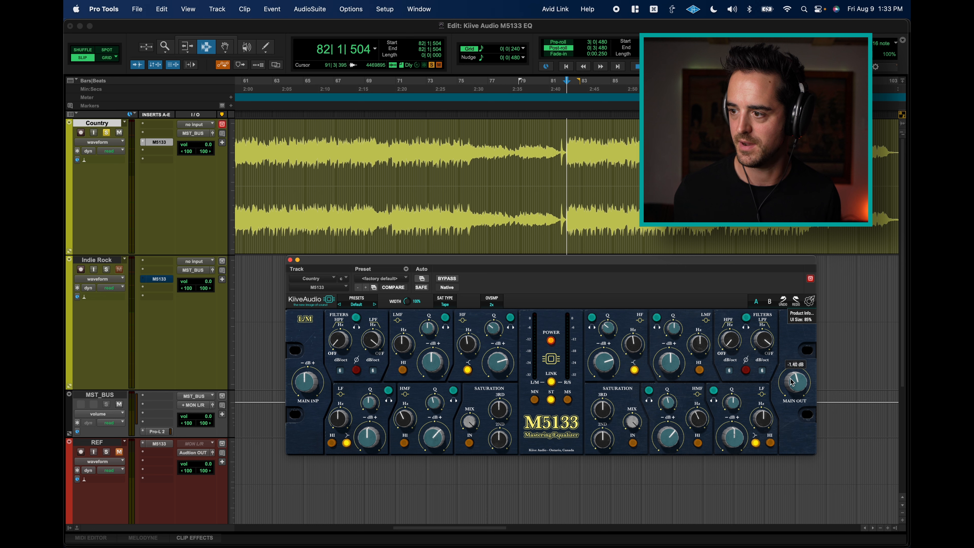
click(446, 279)
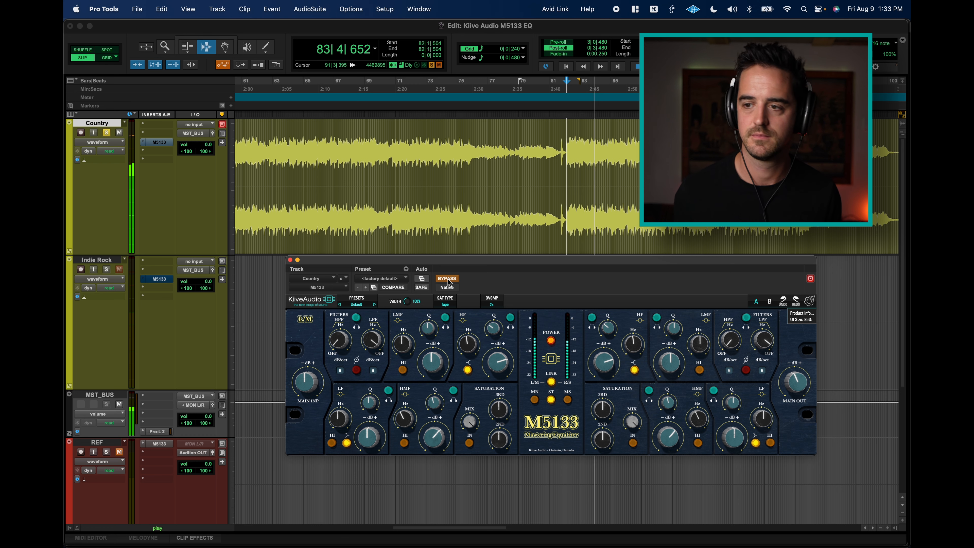
click(446, 278)
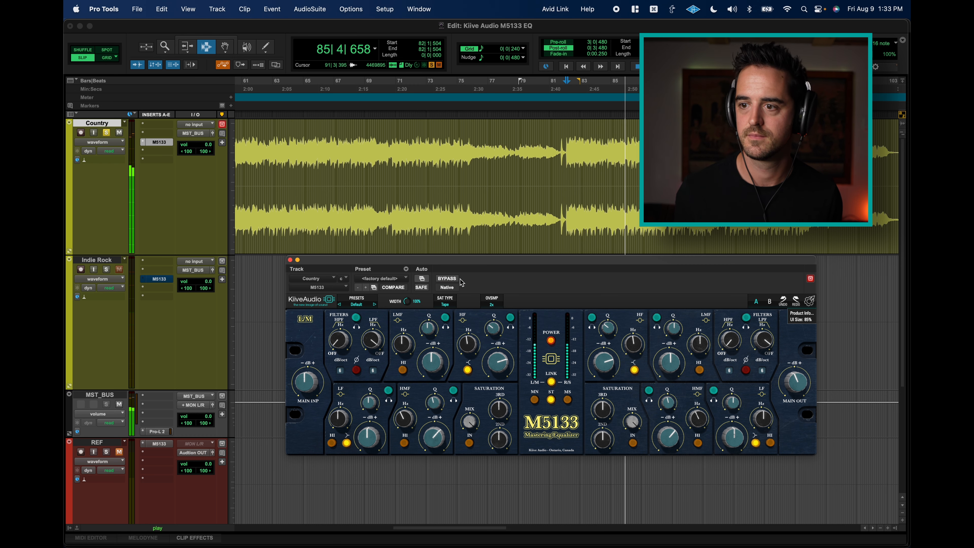
mouse_move(446, 278)
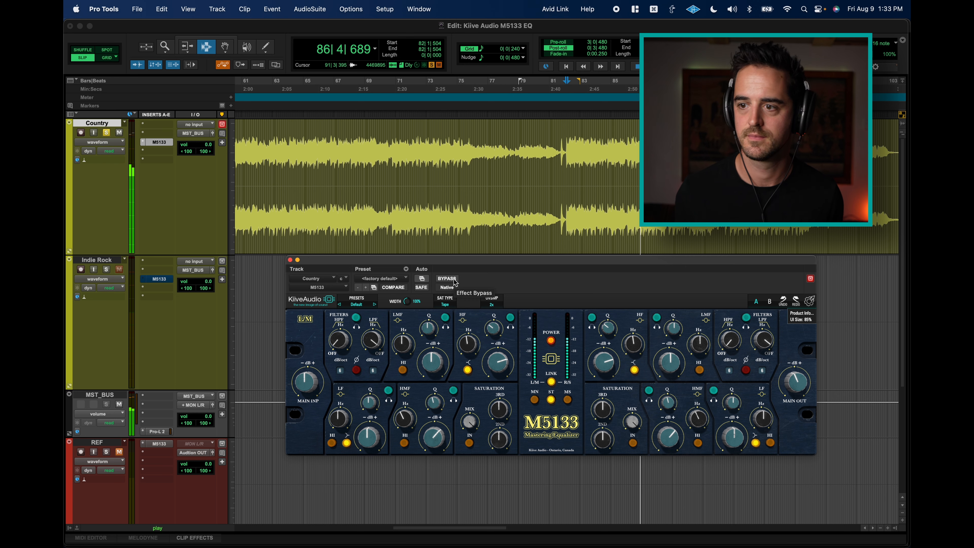
click(446, 278)
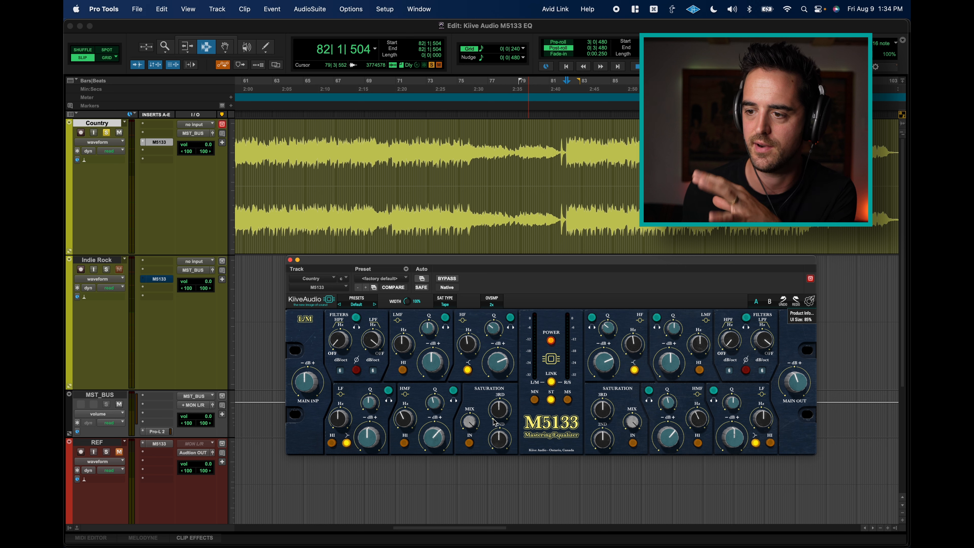
- Boost the left high-mid band to about 2.8 dB while listening
drag(434, 435, 433, 434)
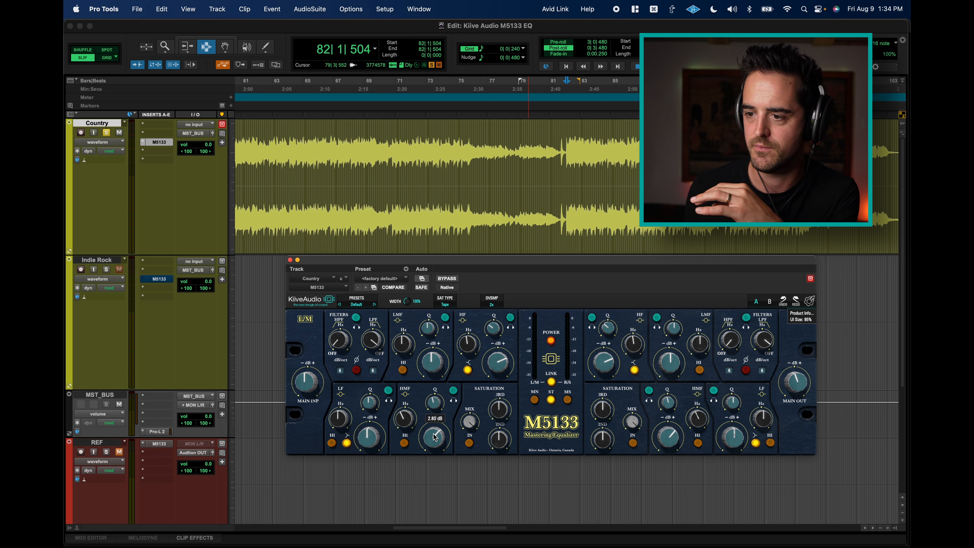
drag(432, 435, 433, 440)
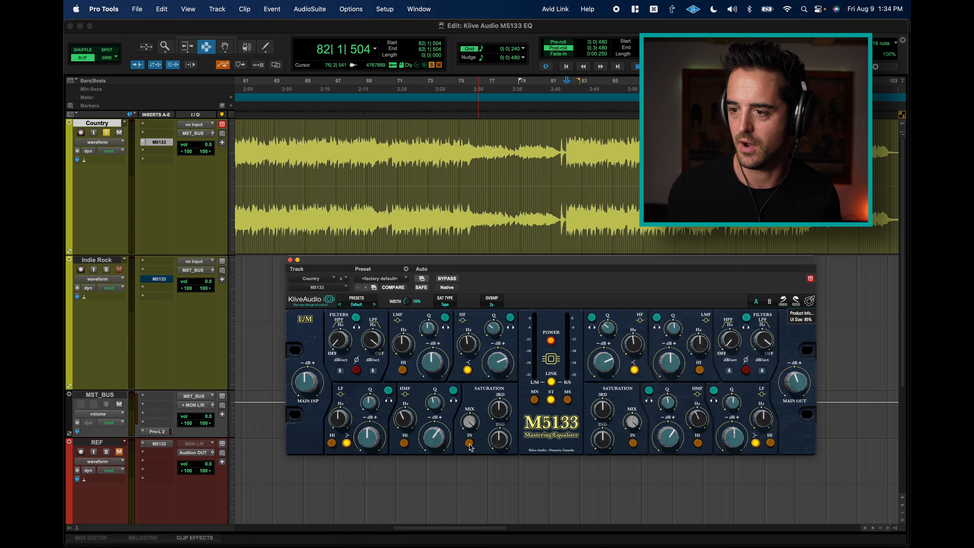
key(space)
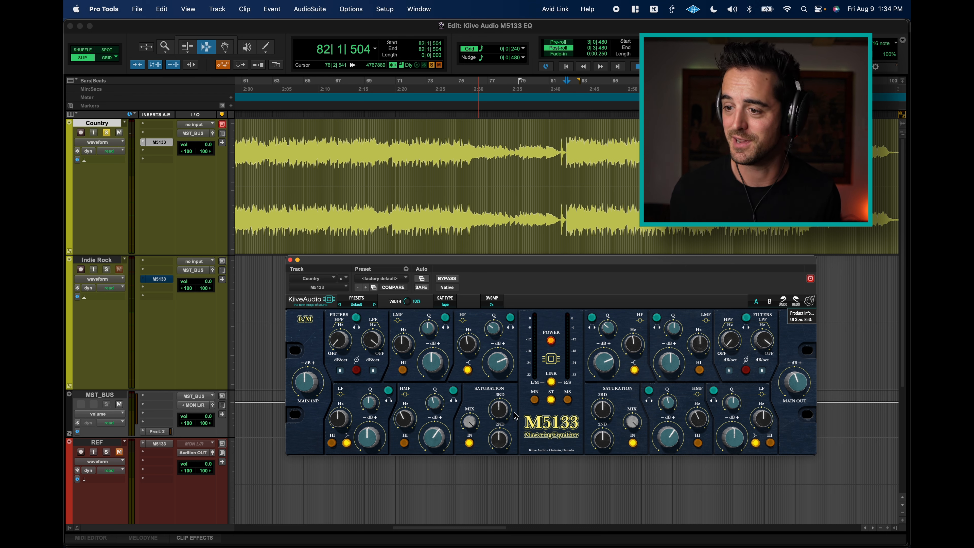
- Choose Tube from the SAT TYPE list and switch the saturation stage in
click(445, 300)
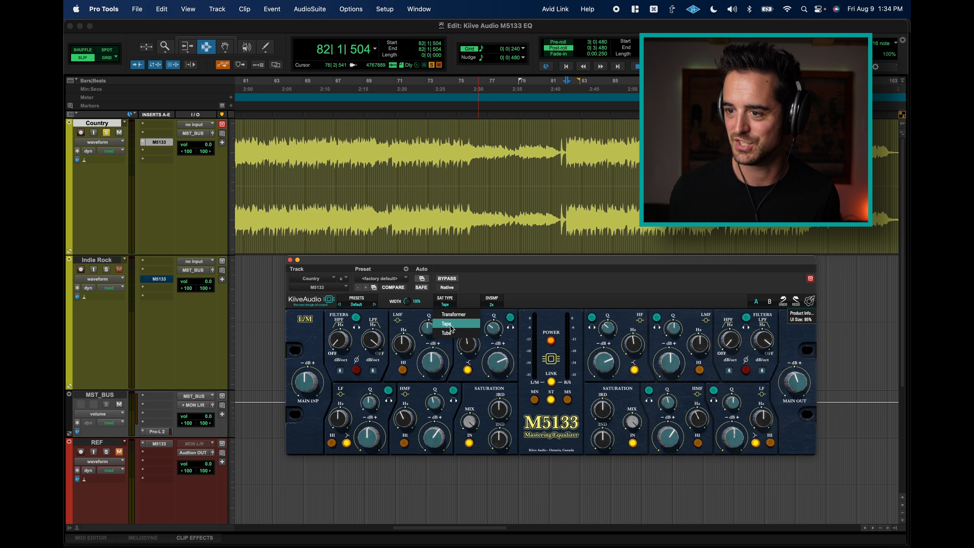
click(446, 333)
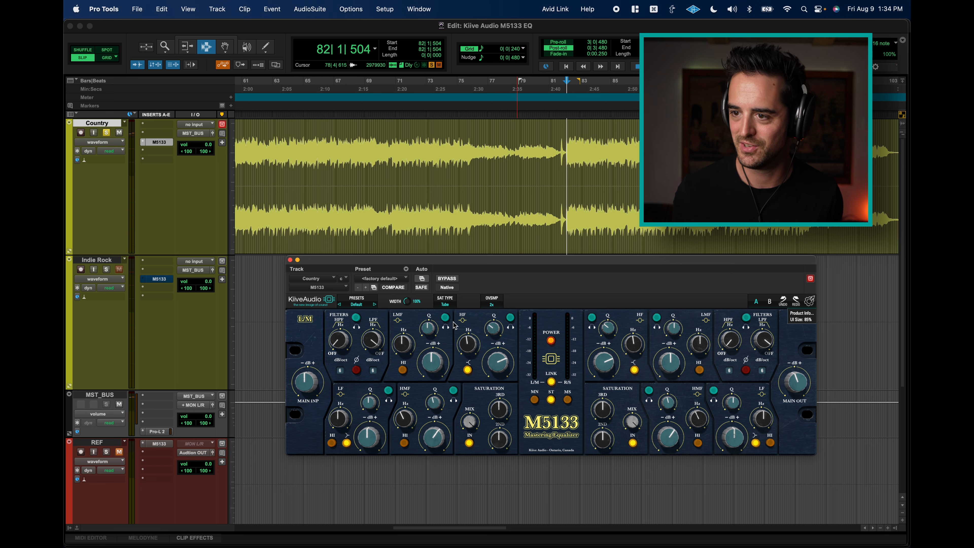
click(446, 303)
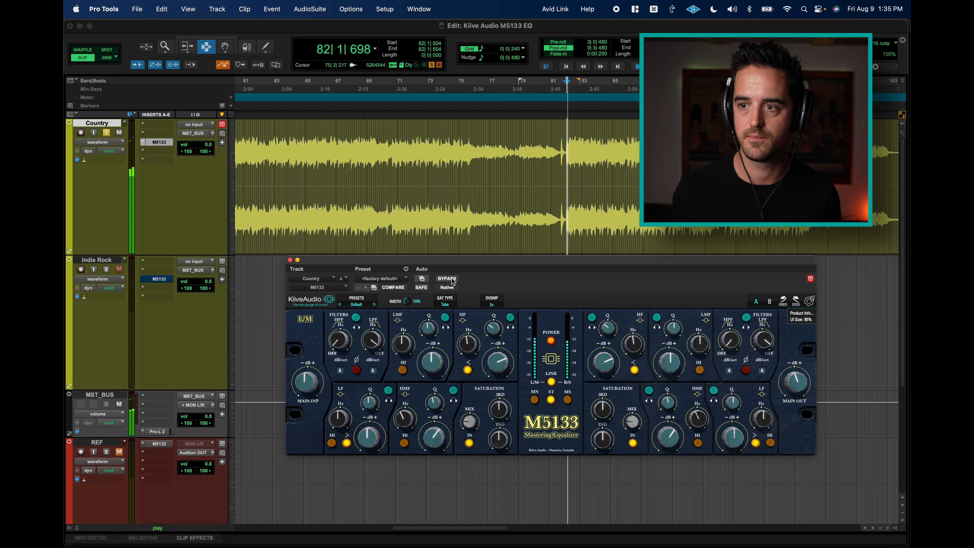
click(446, 279)
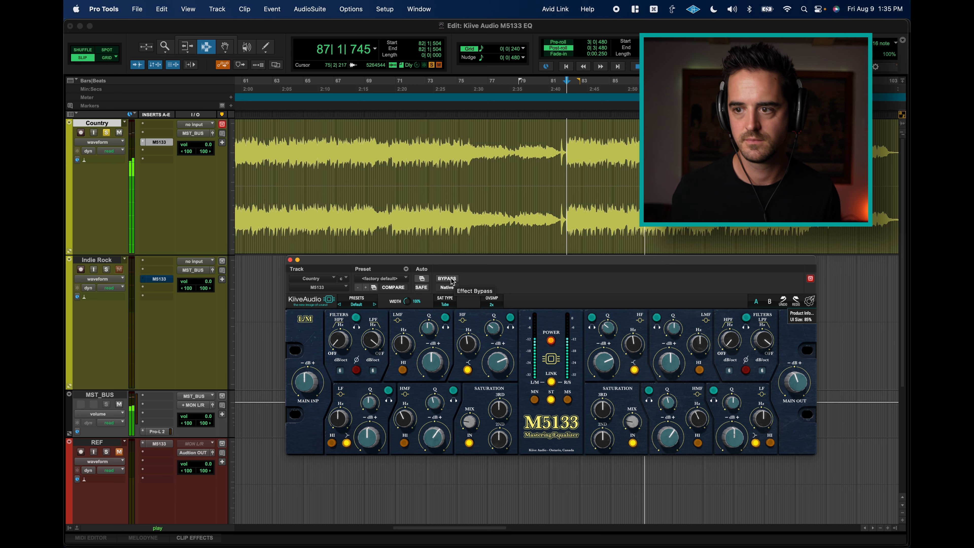
click(446, 278)
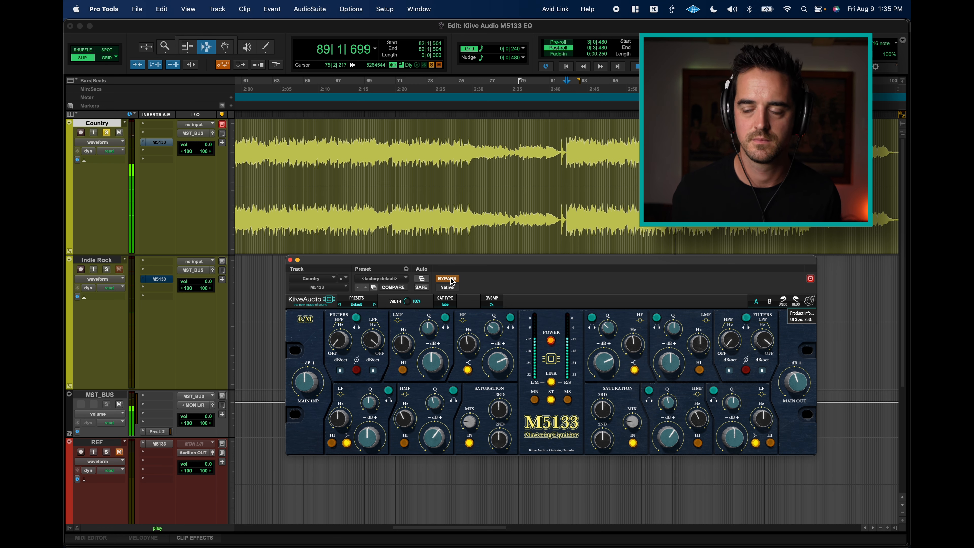
click(447, 279)
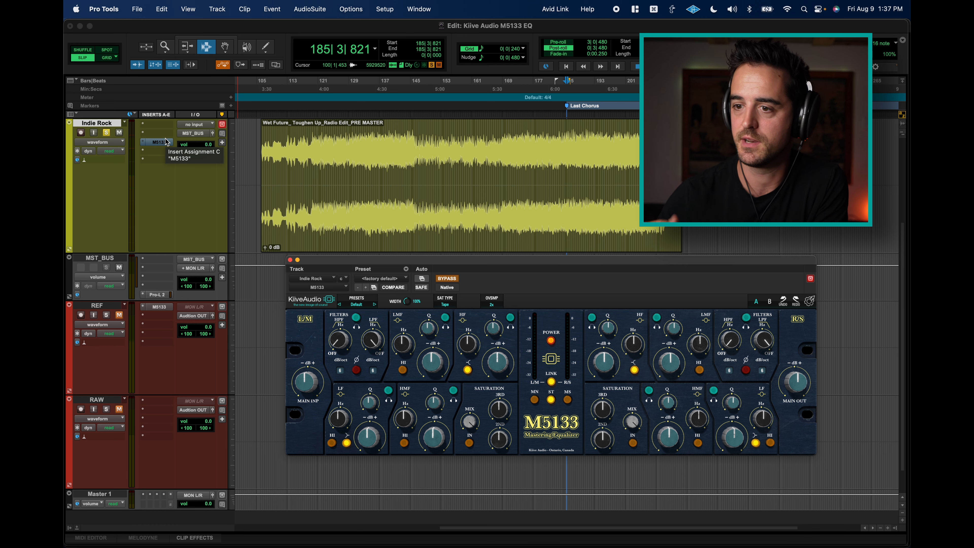
- Start playback of the Indie Rock pre-master with the M5133 at neutral settings
key(space)
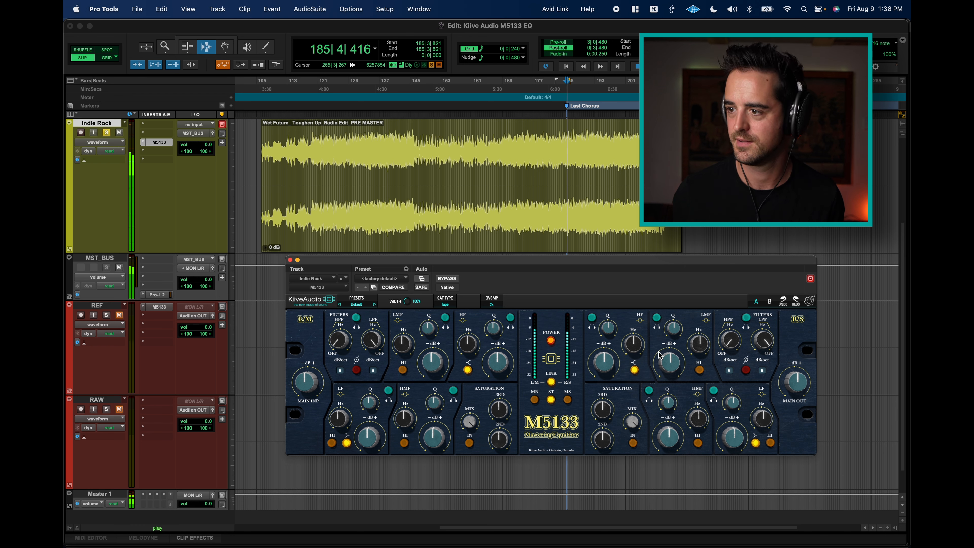
- Set the right low-pass filter near 17.9 kHz and adjust the right high-pass filter
drag(761, 339, 764, 332)
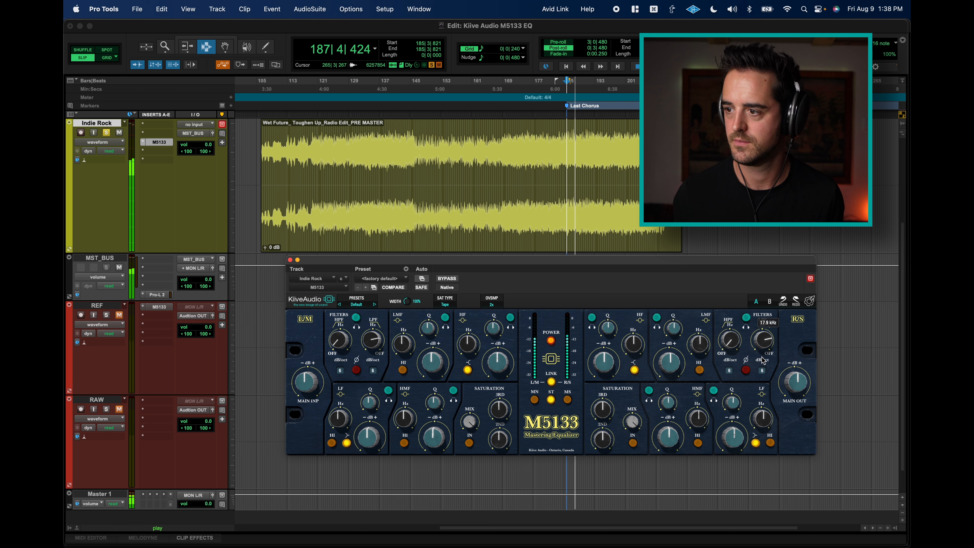
drag(763, 340, 759, 357)
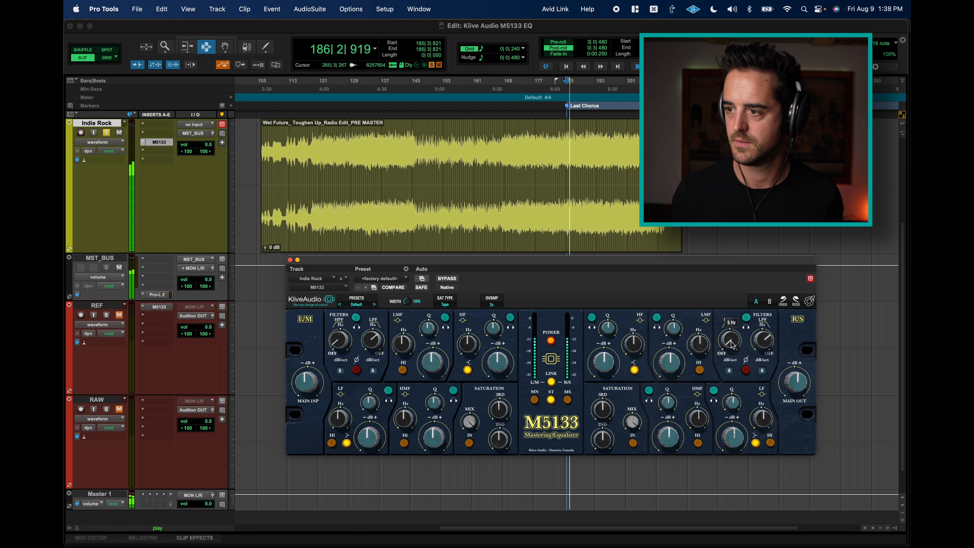
drag(730, 340, 733, 335)
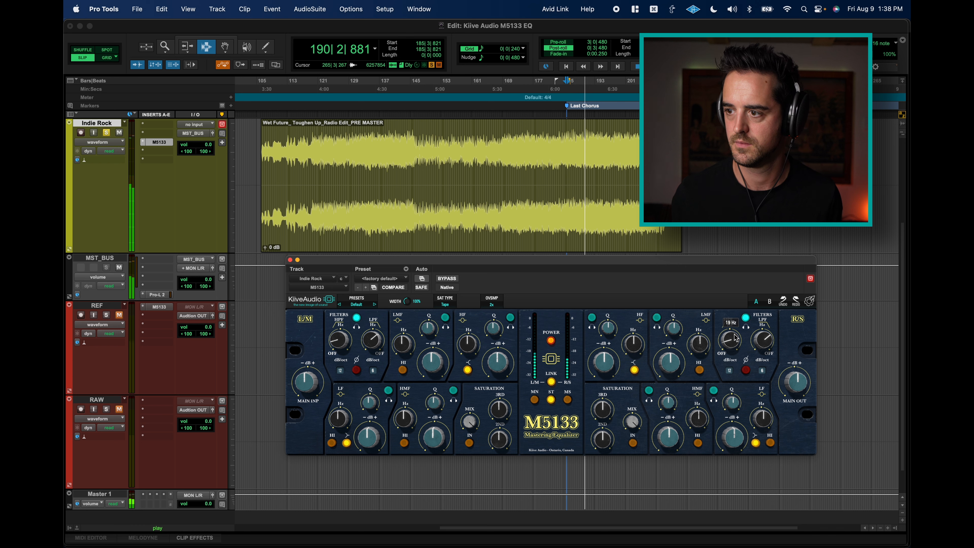
drag(730, 338, 732, 329)
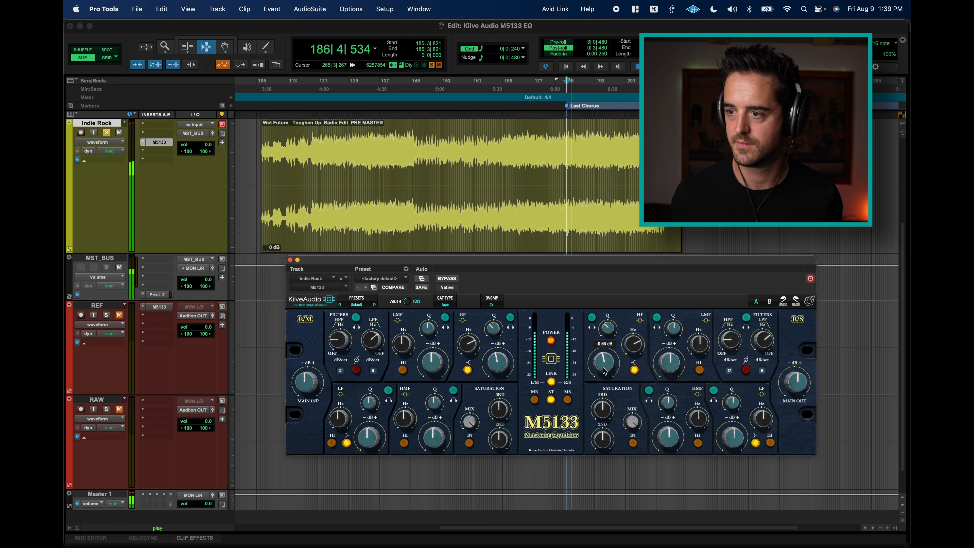
- Tweak the high band's gain and frequency to taste during the last chorus
drag(604, 360, 603, 370)
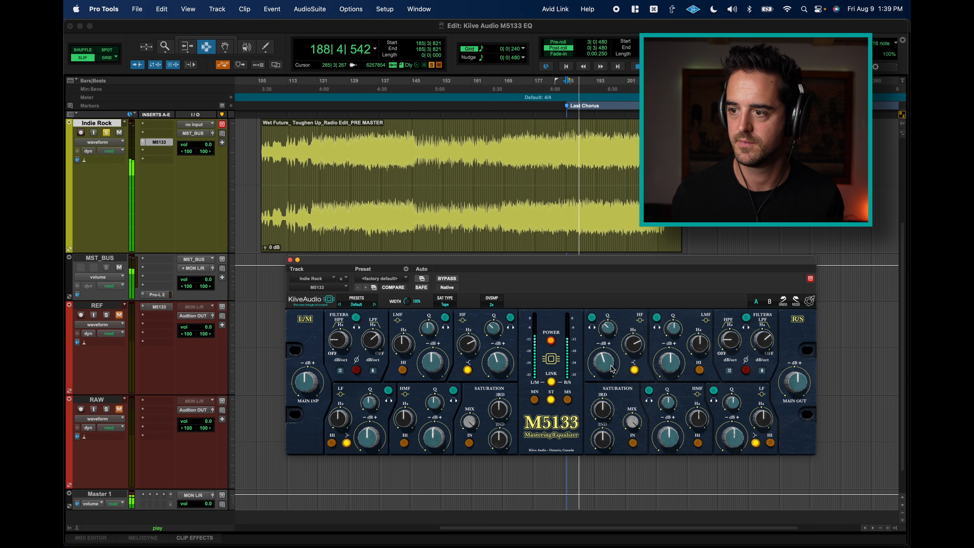
drag(606, 367, 606, 360)
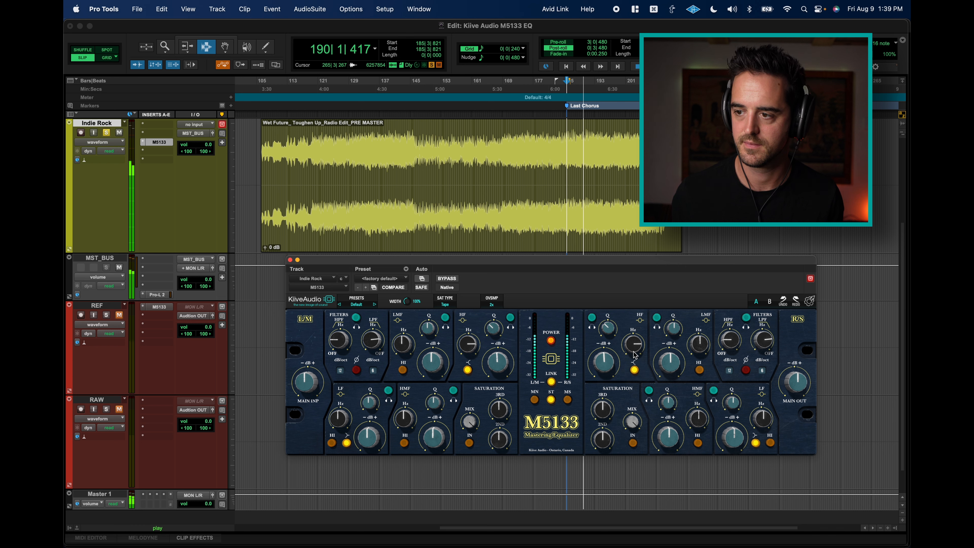
drag(632, 345, 631, 357)
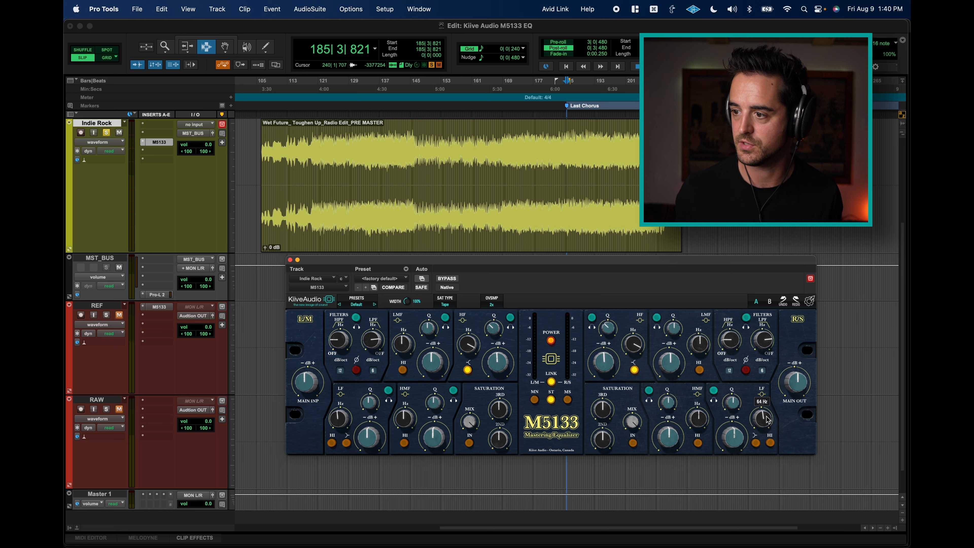
- Lift the low band about 1.4 dB and move it from 64 Hz up to roughly 79 Hz
drag(762, 418, 762, 421)
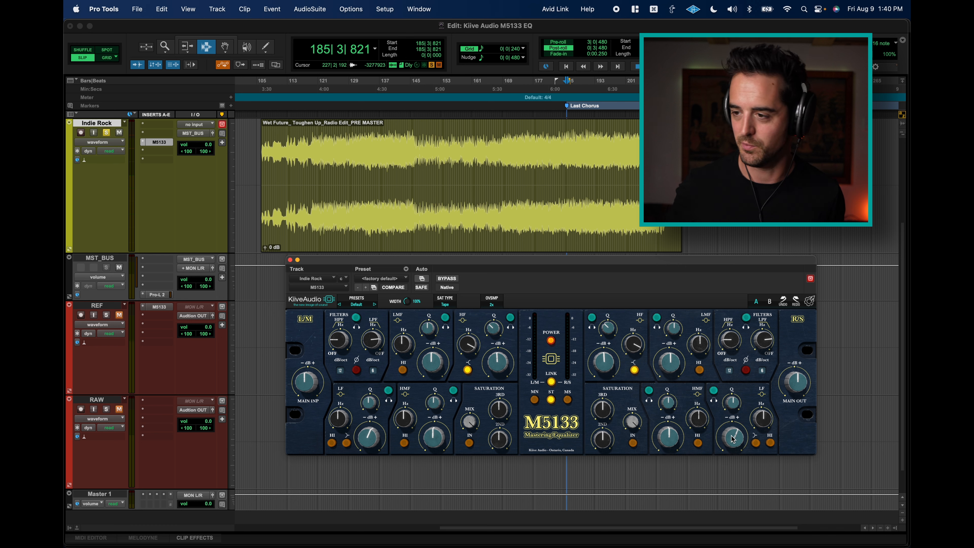
key(space)
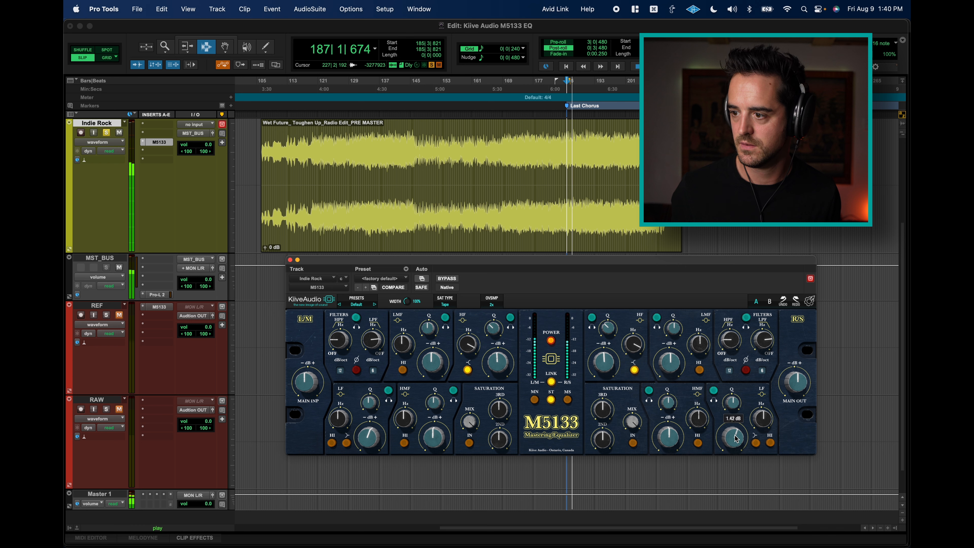
drag(730, 437, 733, 428)
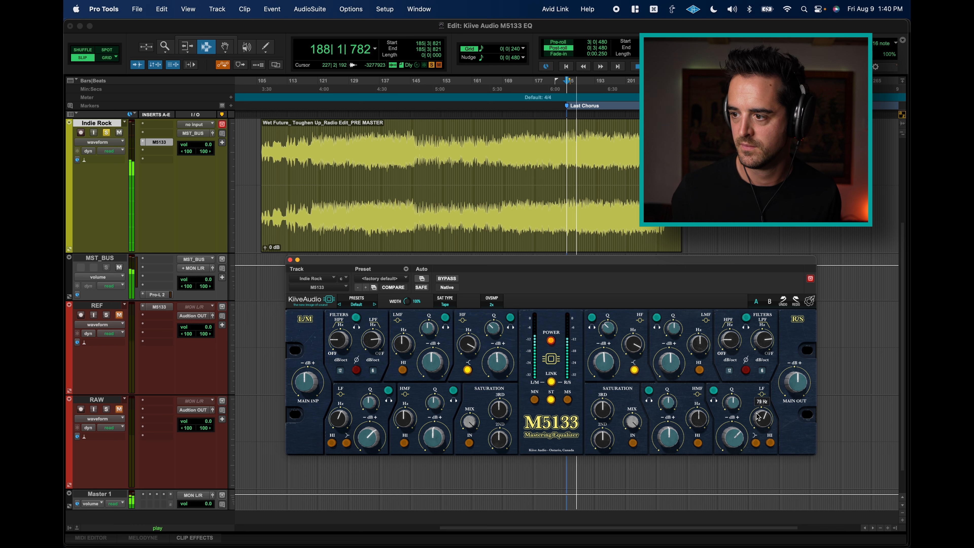
drag(761, 416, 750, 423)
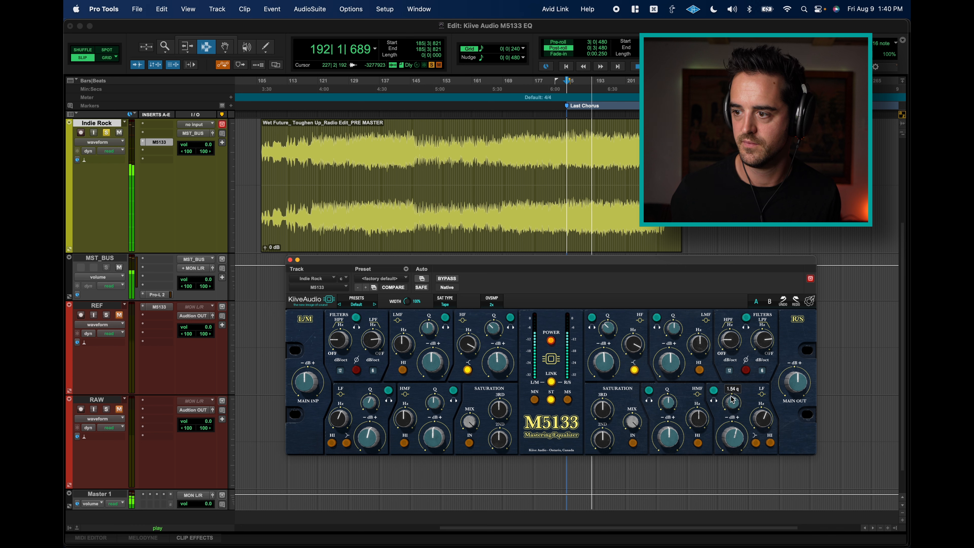
- Set the high-mid band frequency and add a boost of about 1.2 dB
drag(731, 400, 732, 444)
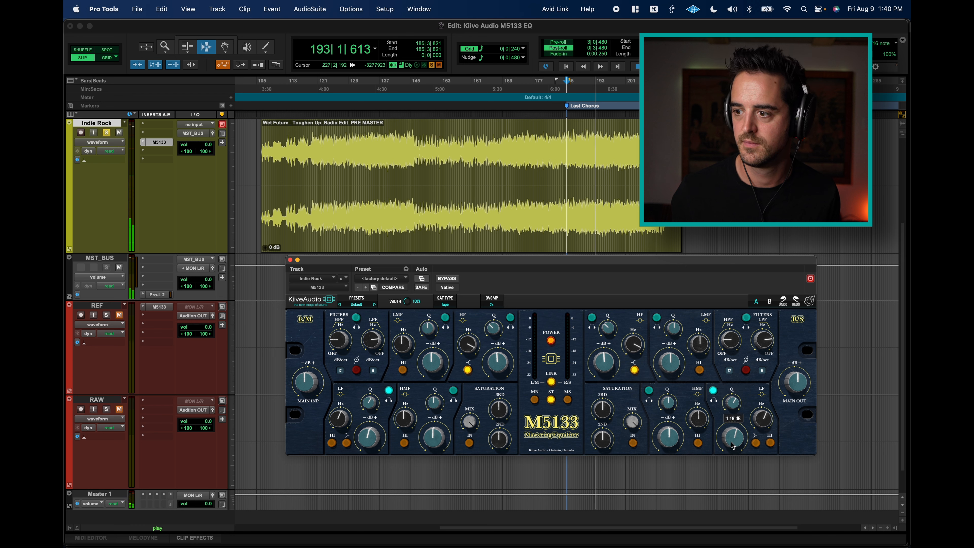
drag(731, 438, 731, 416)
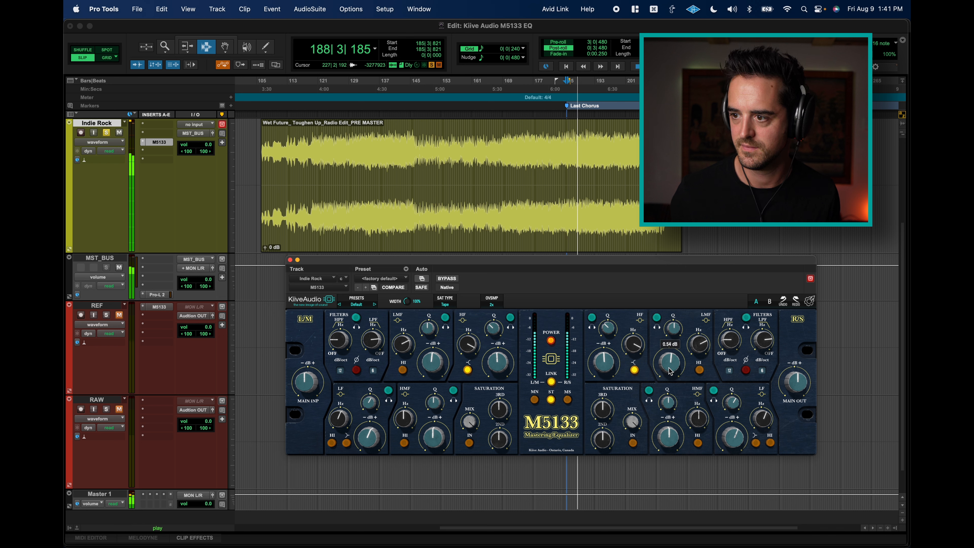
- Nudge the low-mid gain up to about 0.5 dB centred near 183 Hz
drag(670, 363, 669, 357)
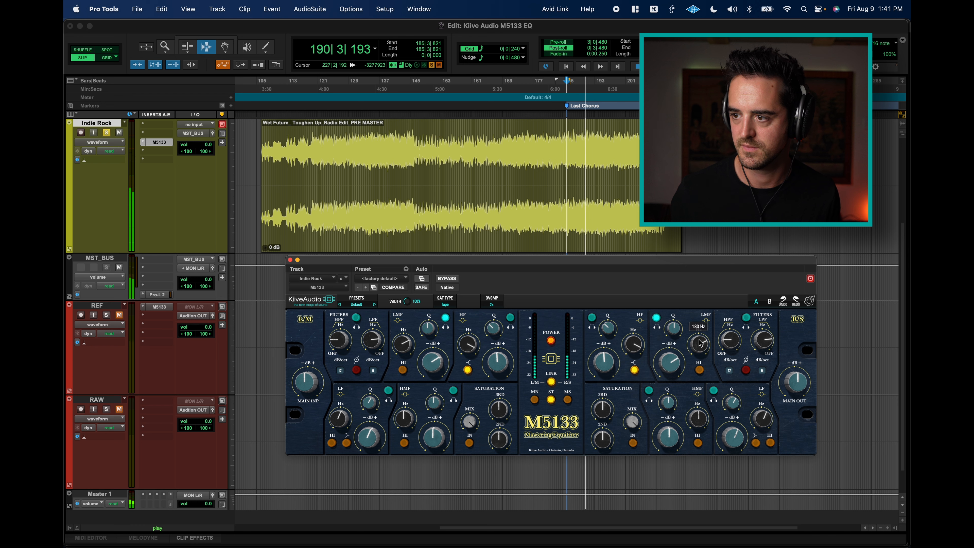
drag(698, 342, 700, 371)
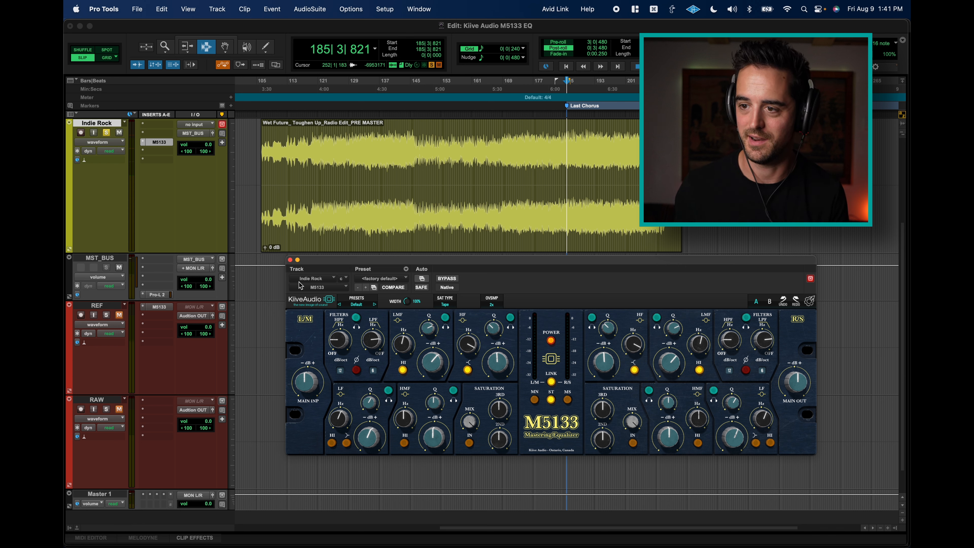
- A/B the M5133 against the raw indie rock mix and raise the high band to about 1 dB
click(446, 278)
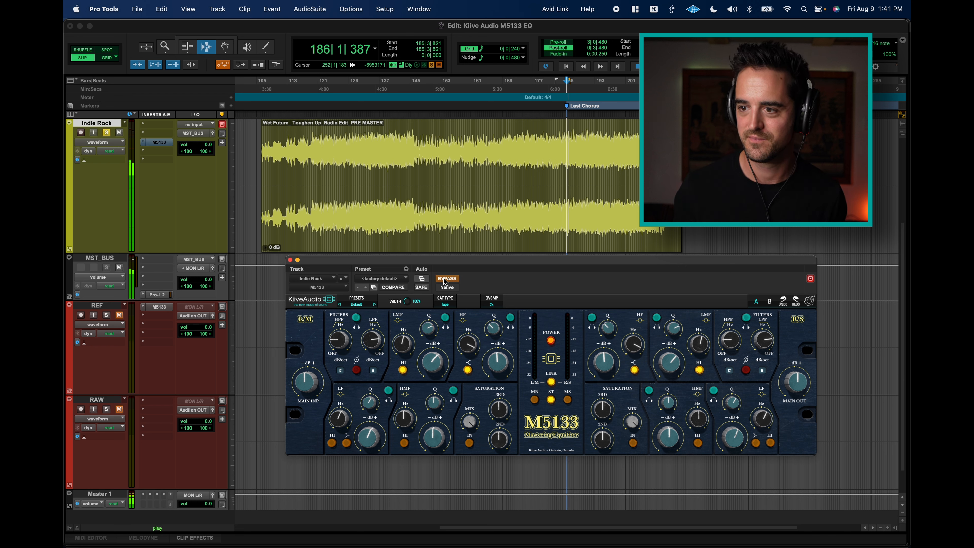
click(447, 279)
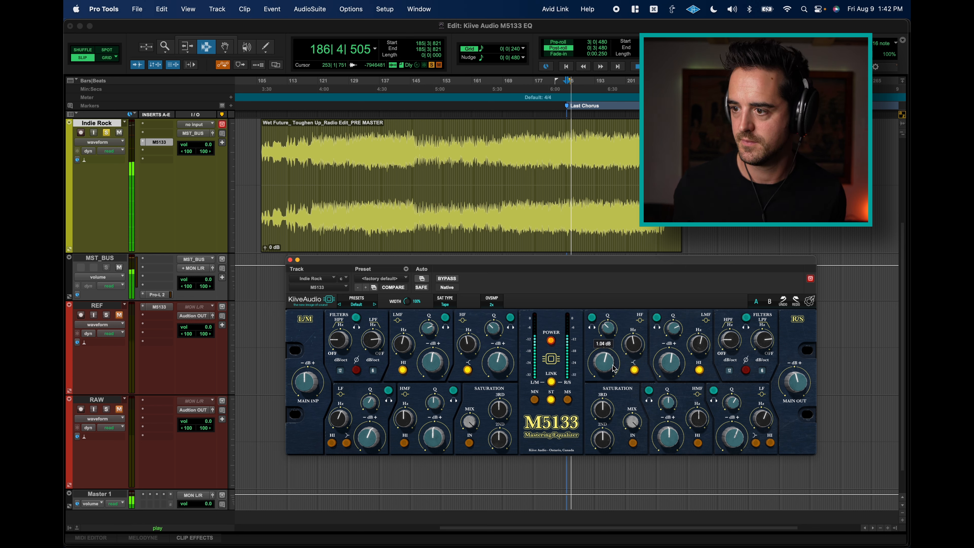
drag(603, 363, 603, 354)
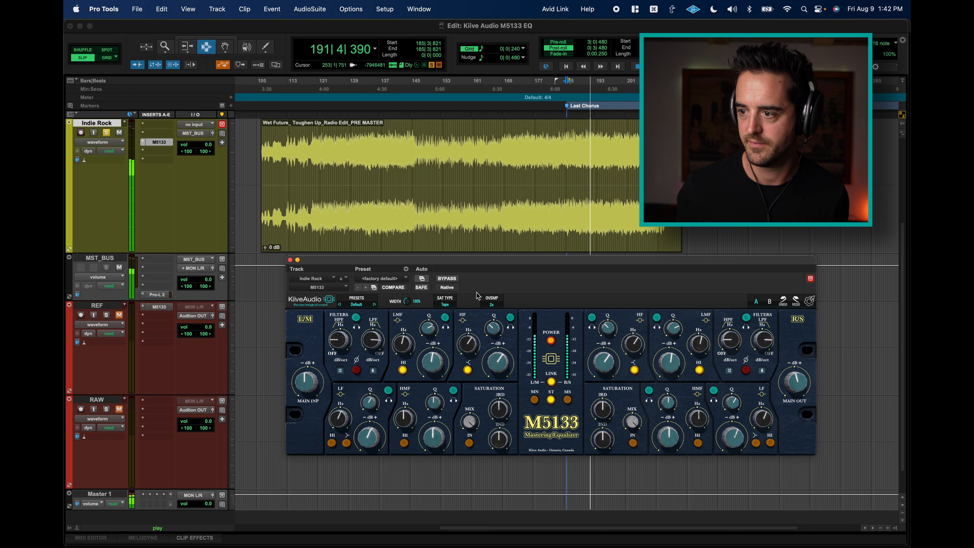
click(446, 278)
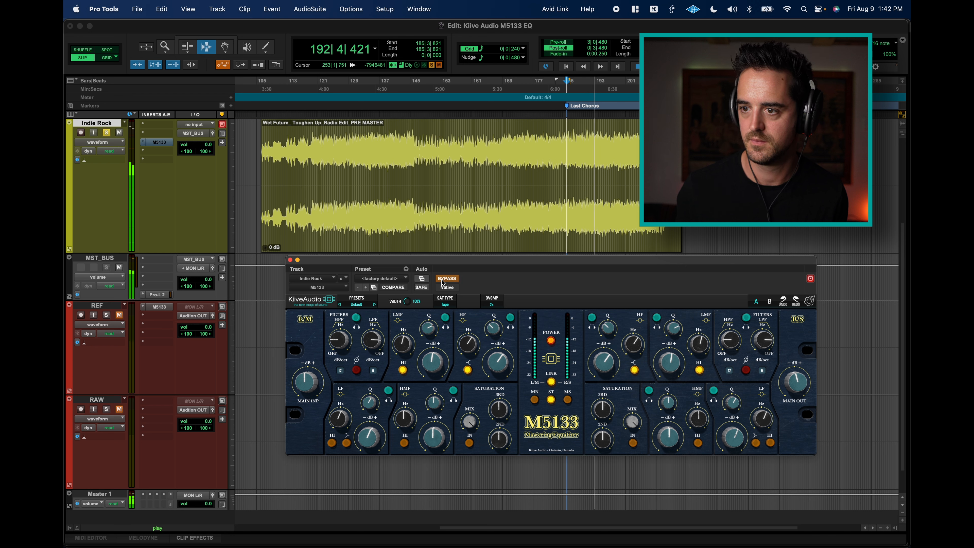
click(447, 278)
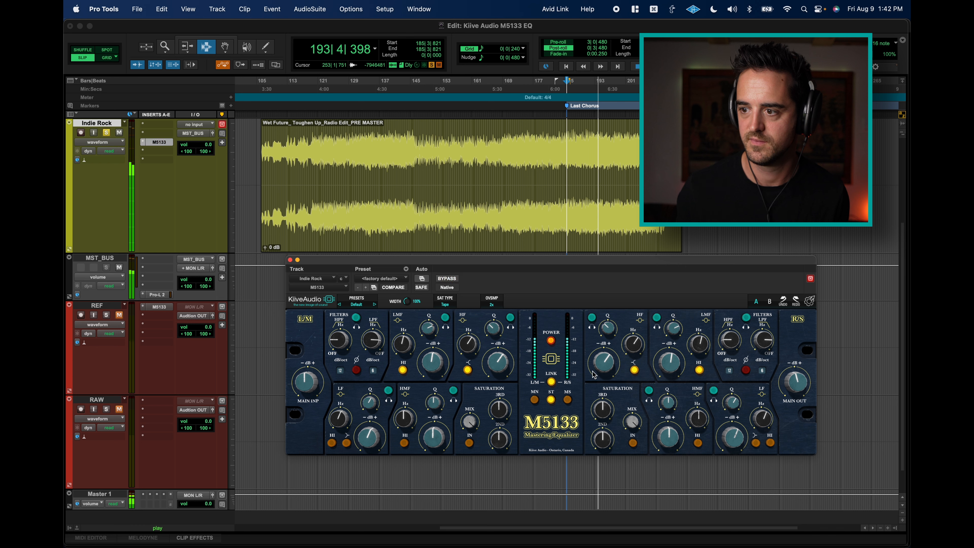
click(446, 279)
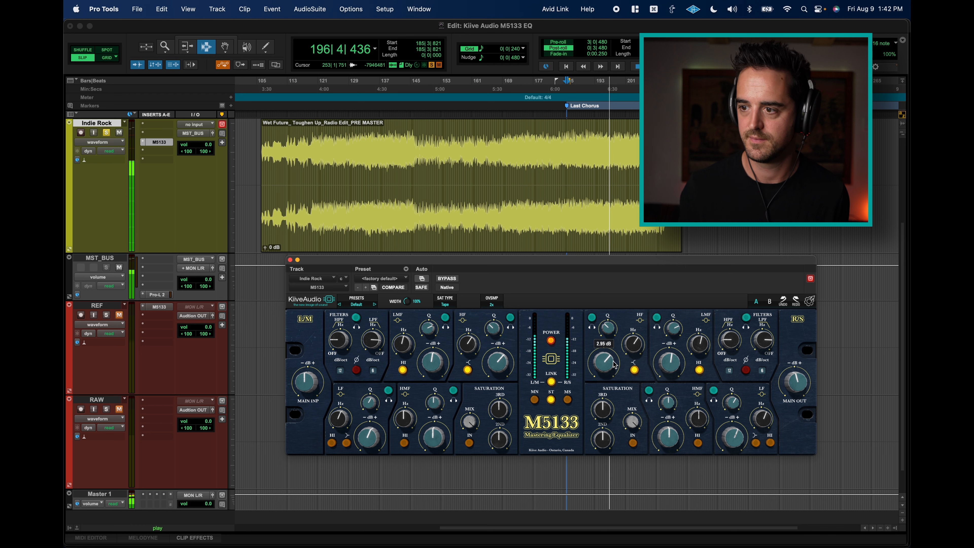
- Push the high band boost to roughly 3 dB and bypass-compare again
drag(603, 360, 603, 370)
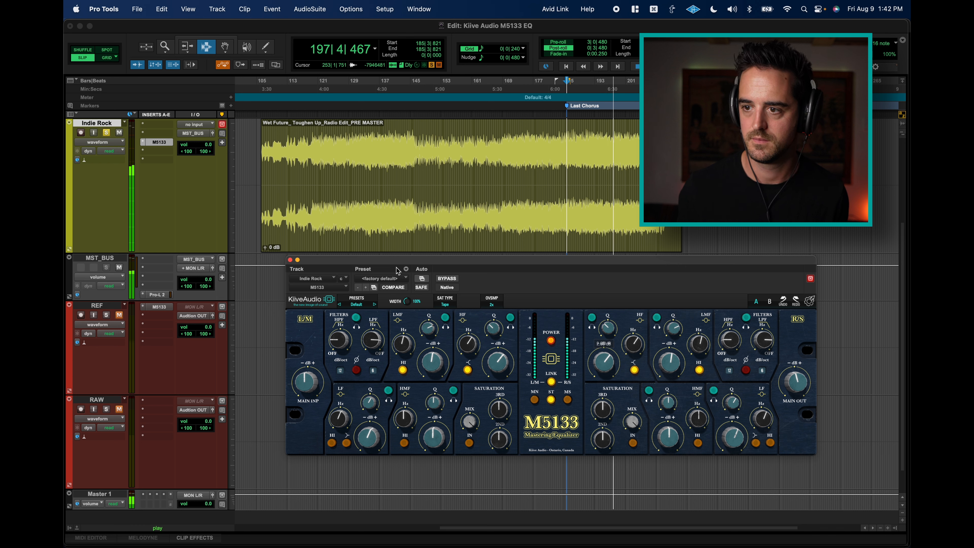
click(447, 279)
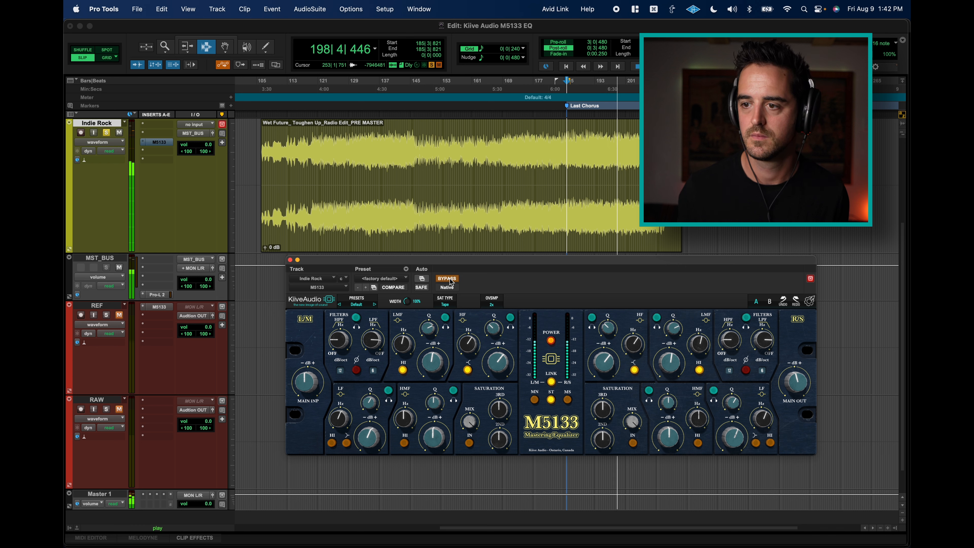
click(446, 279)
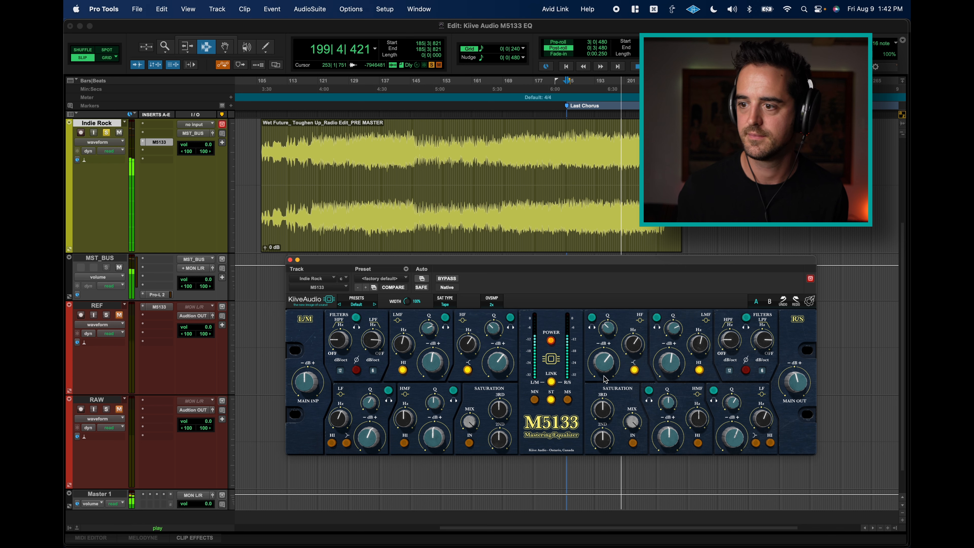